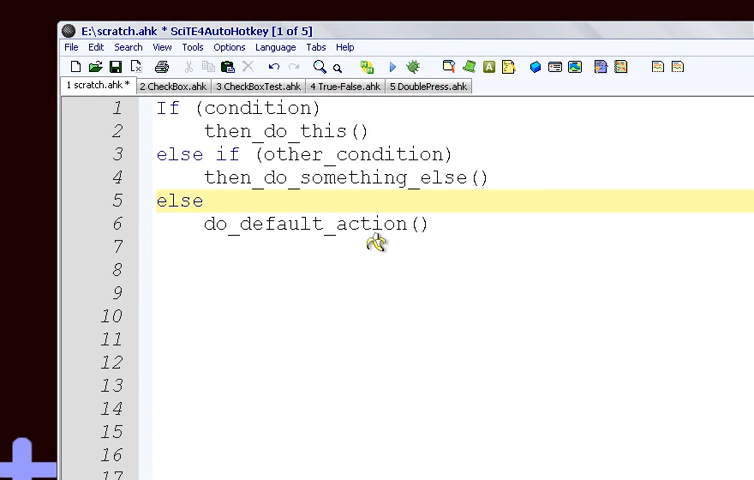
Step: Place the cursor after the else line and save scratch.ahk
{"action": "left_click", "coordinate": [201, 200]}
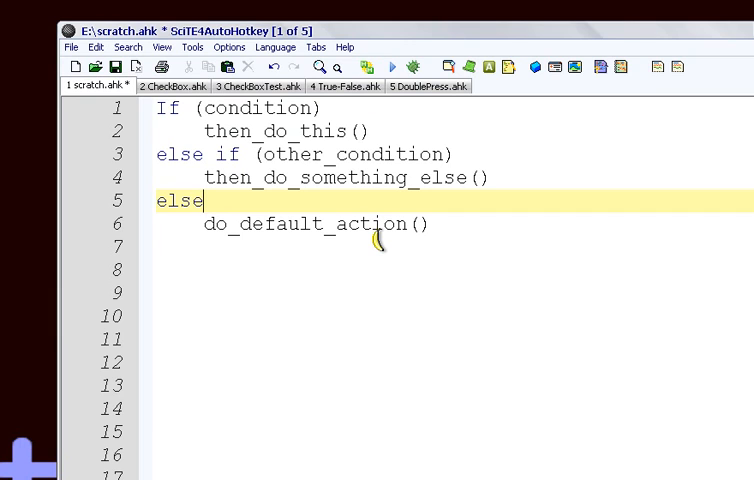
{"action": "mouse_move", "coordinate": [372, 243]}
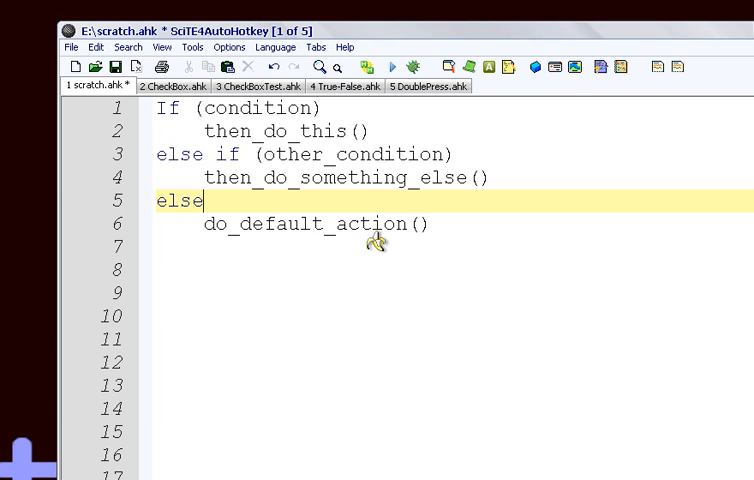
{"action": "key", "text": "ctrl+s"}
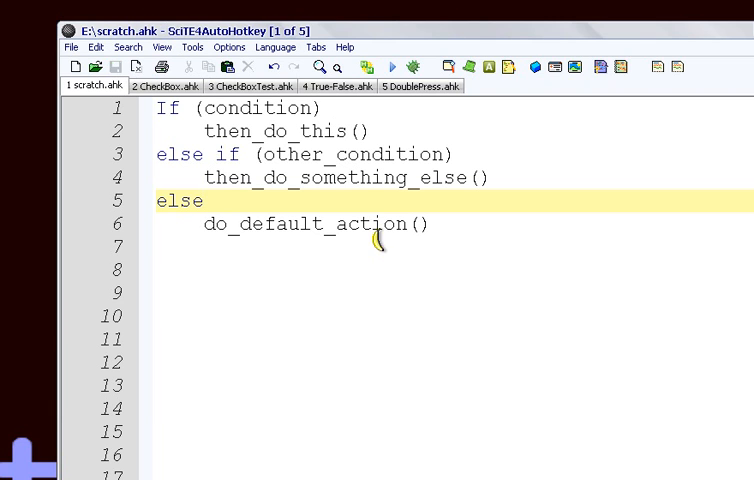
{"action": "mouse_move", "coordinate": [375, 242]}
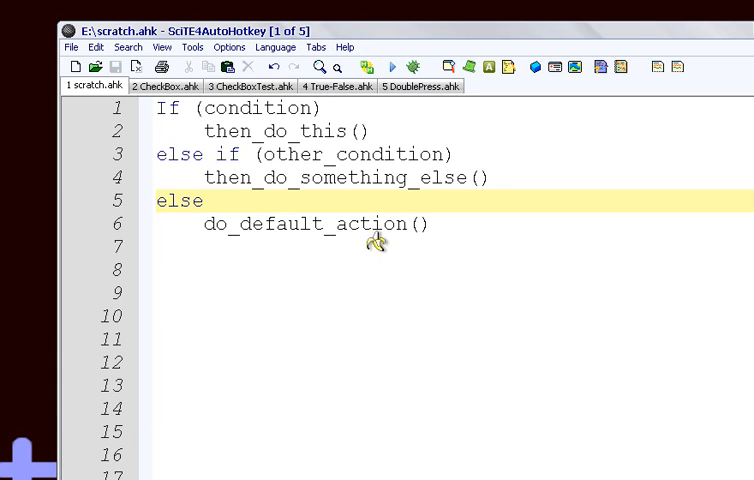
{"action": "mouse_move", "coordinate": [378, 240]}
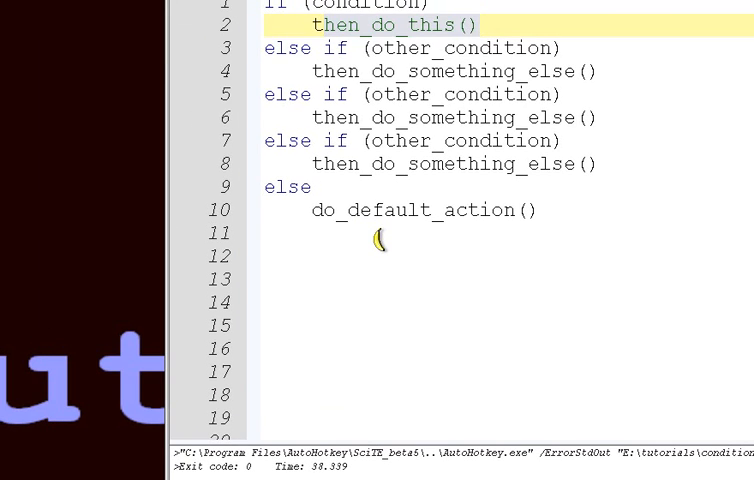
Step: Select the else-if lines, then clear the selection and place the cursor on line 2
{"action": "left_click", "coordinate": [378, 256]}
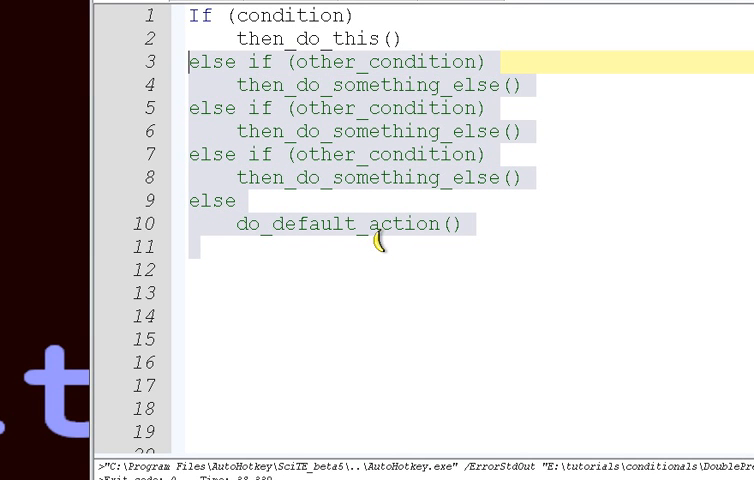
{"action": "mouse_move", "coordinate": [375, 243]}
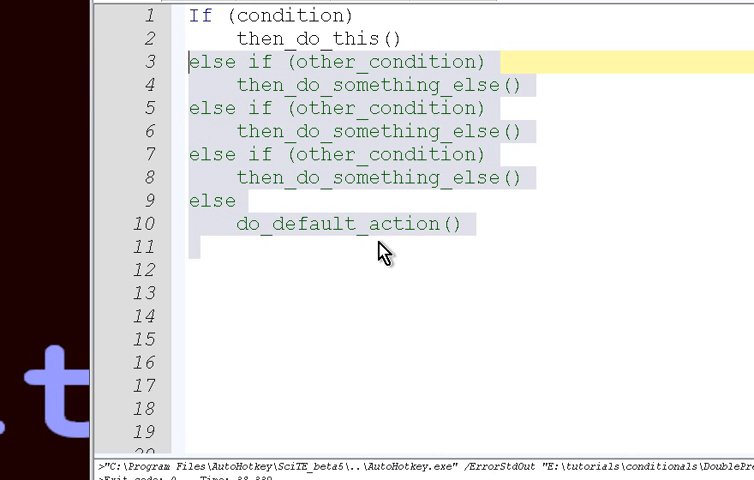
{"action": "left_click", "coordinate": [375, 247]}
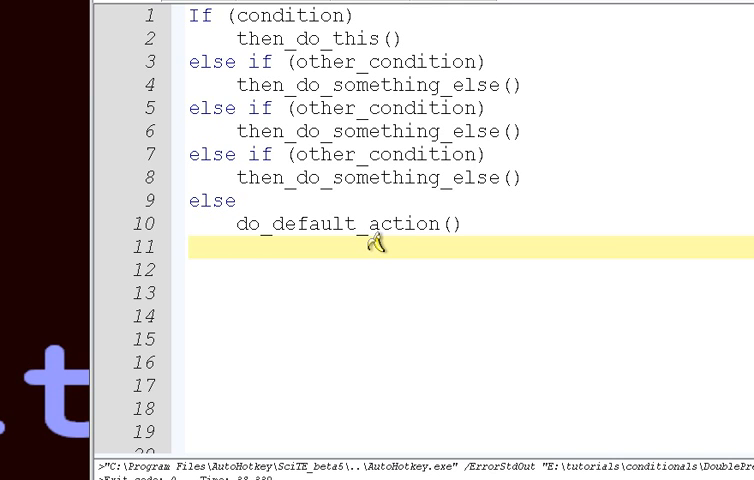
{"action": "left_click", "coordinate": [375, 224]}
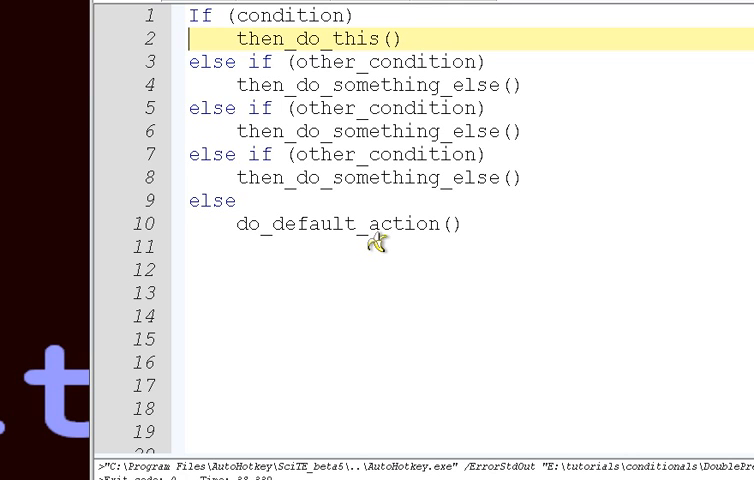
{"action": "mouse_move", "coordinate": [378, 240]}
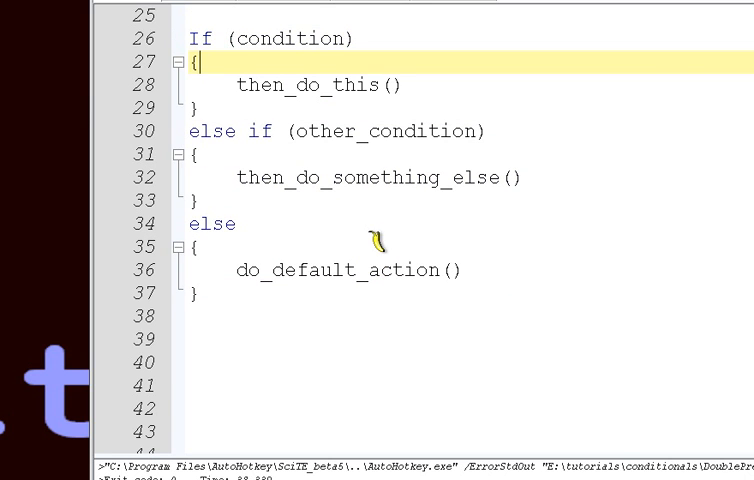
Step: Remove the else-if braces, try typing another(), and move to the else line
{"action": "left_click", "coordinate": [197, 154]}
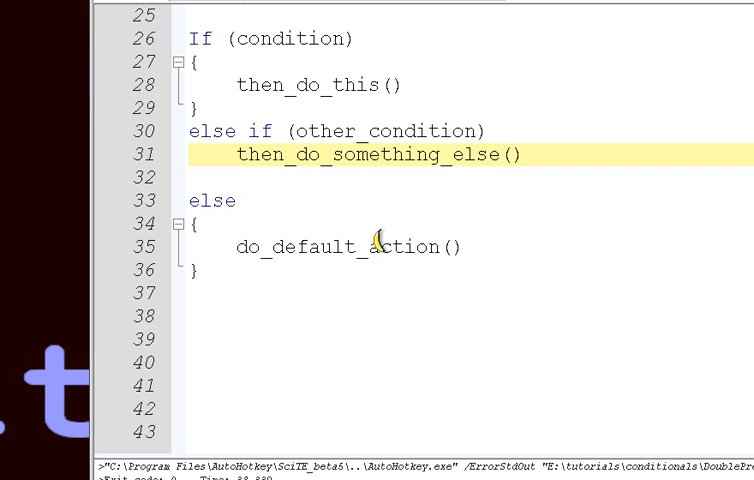
{"action": "mouse_move", "coordinate": [378, 243]}
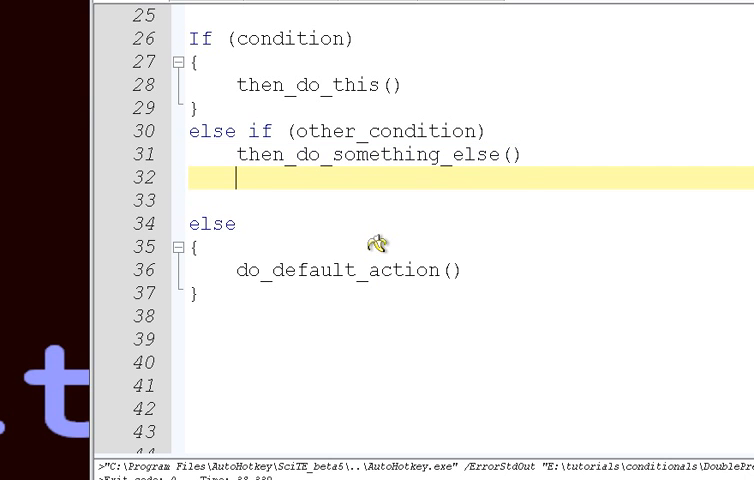
{"action": "type", "text": "another()"}
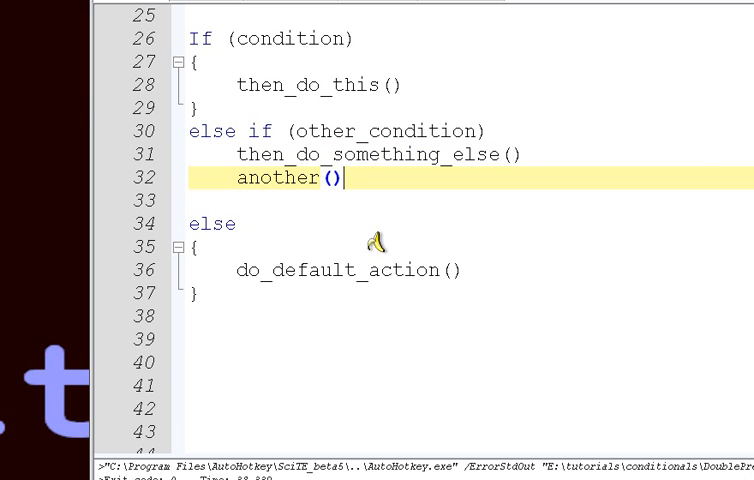
{"action": "mouse_move", "coordinate": [378, 243]}
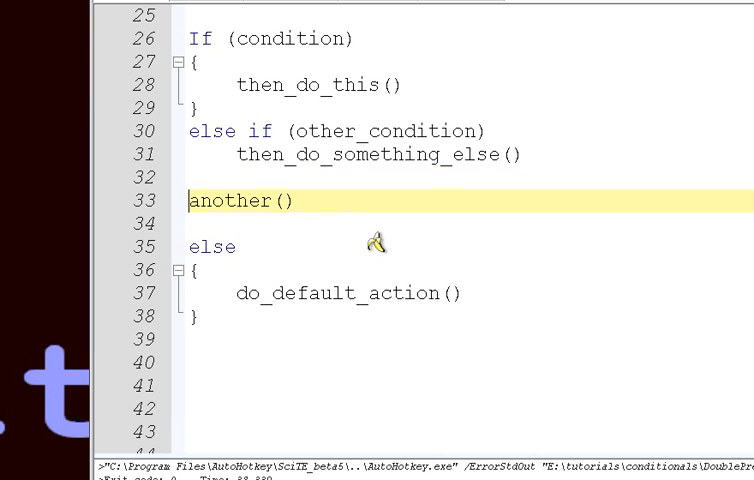
{"action": "left_click", "coordinate": [211, 246]}
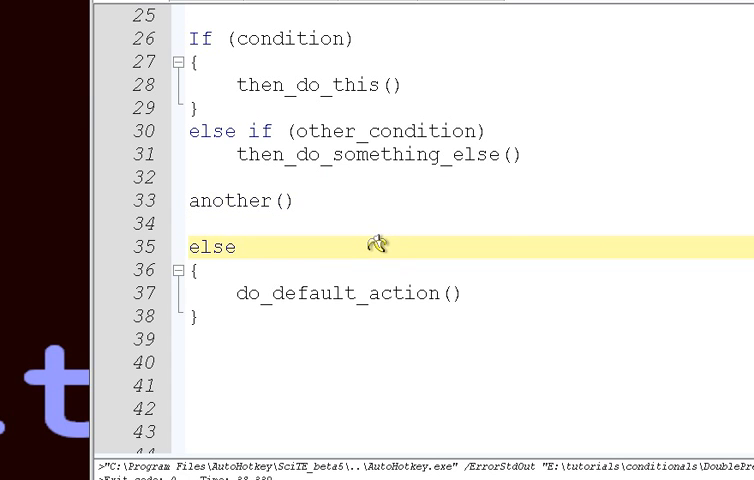
{"action": "mouse_move", "coordinate": [378, 244]}
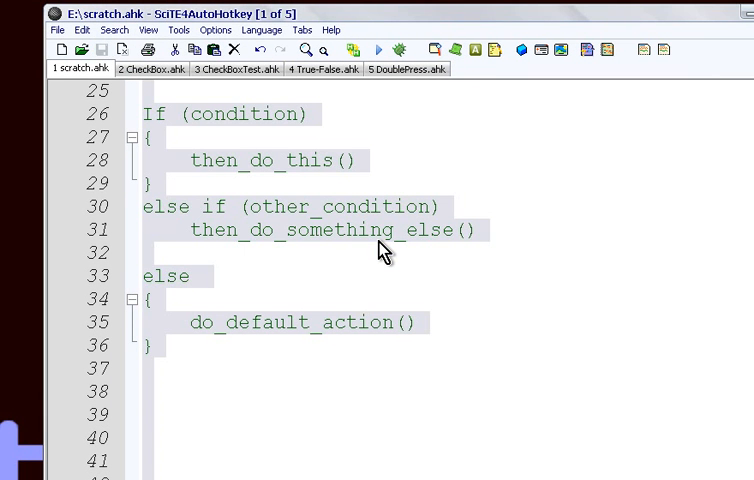
Step: Switch to True-False.ahk, select the Test function name, and scroll through its calls
{"action": "left_click", "coordinate": [375, 230]}
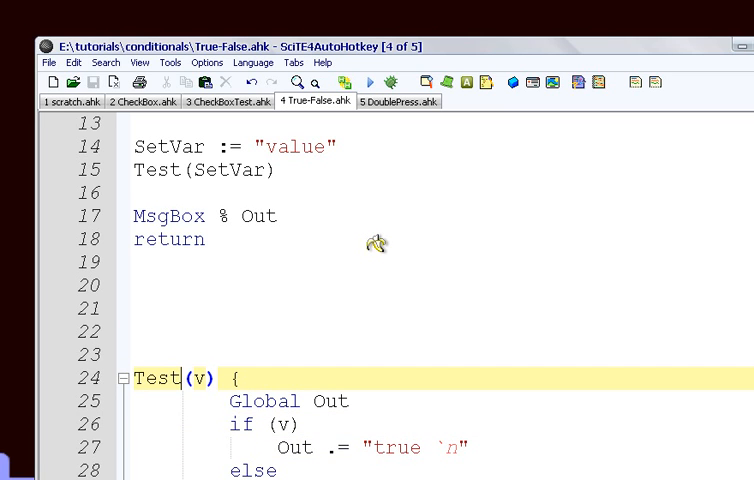
{"action": "double_click", "coordinate": [199, 378]}
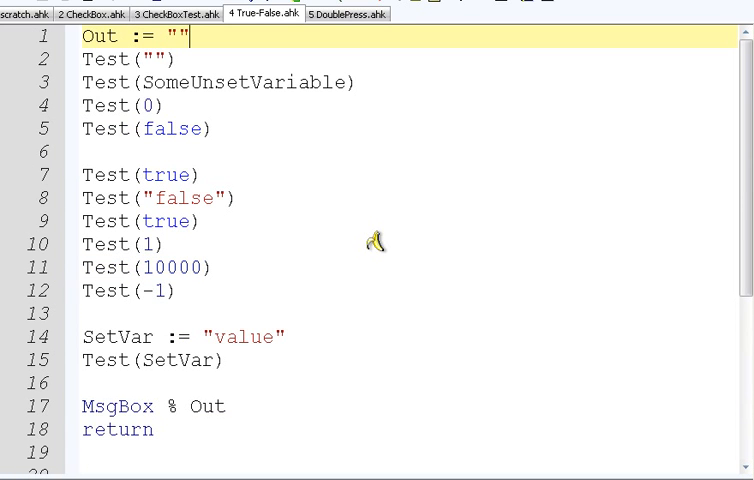
{"action": "scroll", "scroll_direction": "down", "scroll_amount": 3}
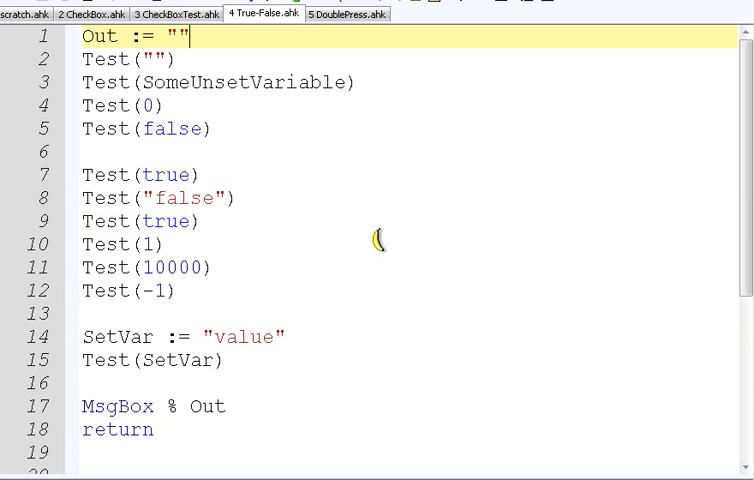
{"action": "mouse_move", "coordinate": [373, 242]}
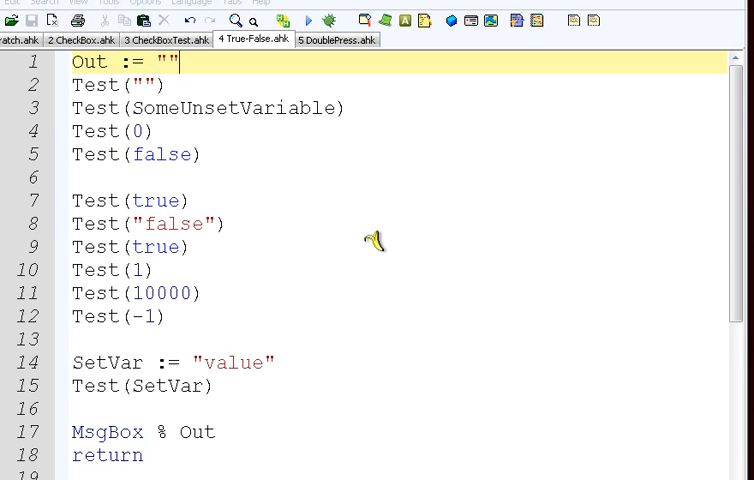
{"action": "left_click", "coordinate": [309, 22]}
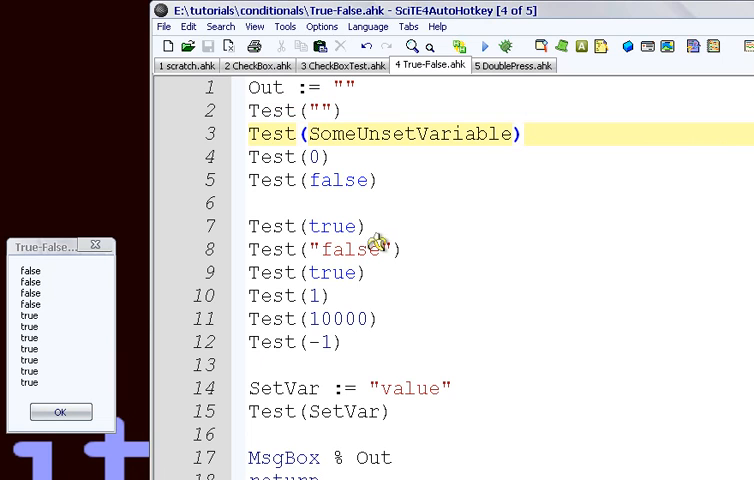
{"action": "mouse_move", "coordinate": [378, 240]}
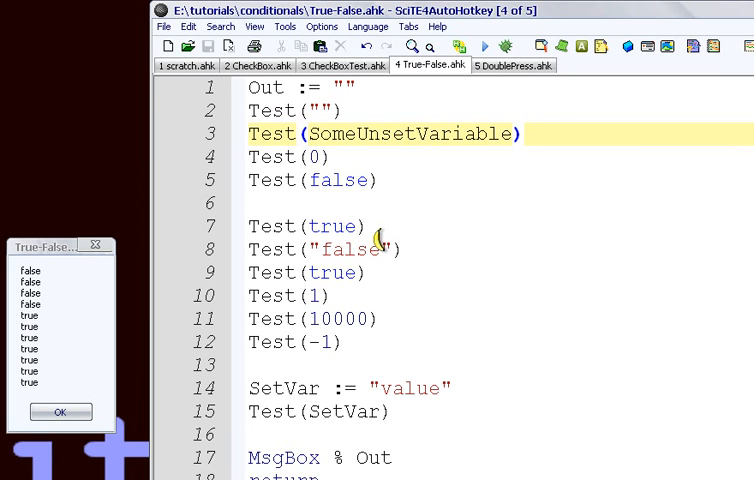
{"action": "mouse_move", "coordinate": [375, 240]}
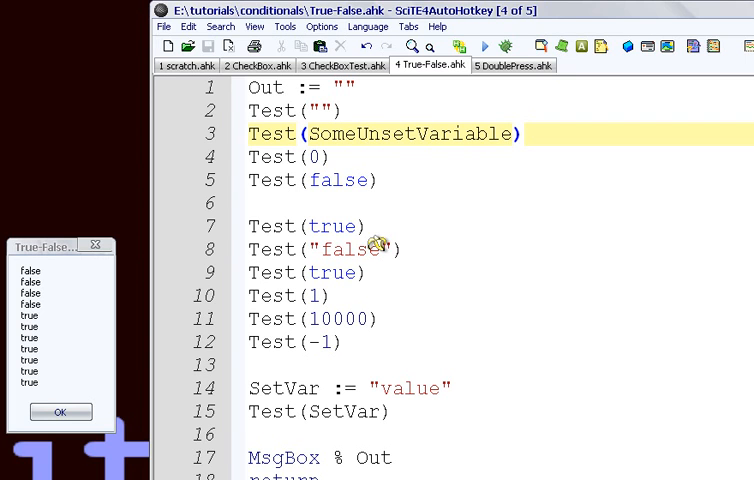
{"action": "mouse_move", "coordinate": [378, 238]}
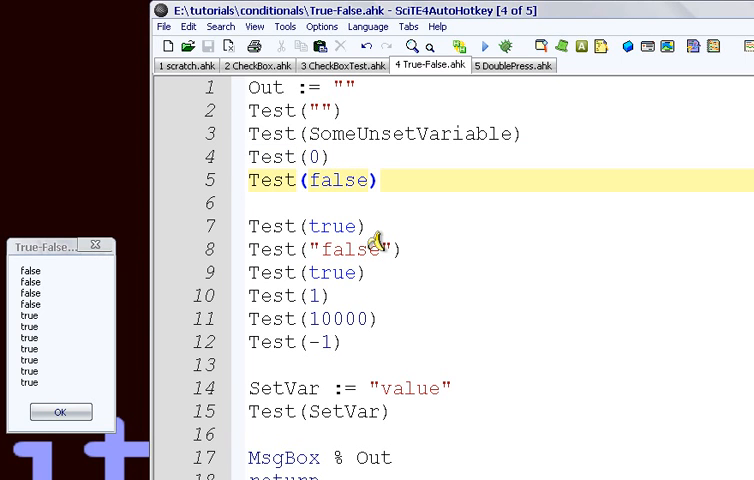
{"action": "mouse_move", "coordinate": [380, 240]}
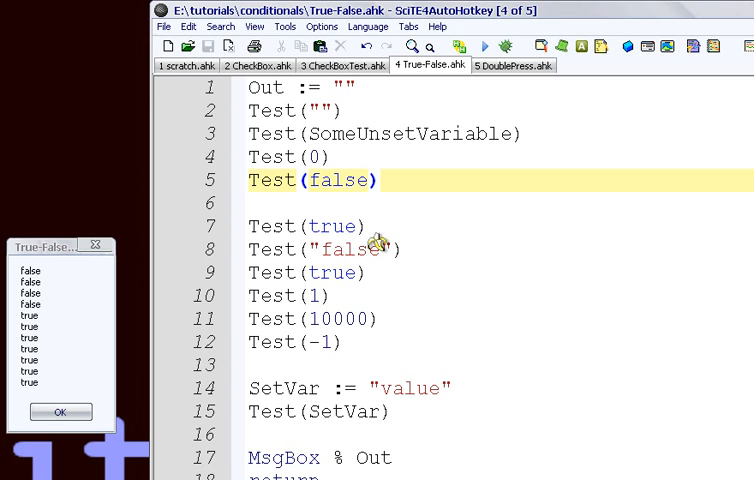
{"action": "mouse_move", "coordinate": [378, 238]}
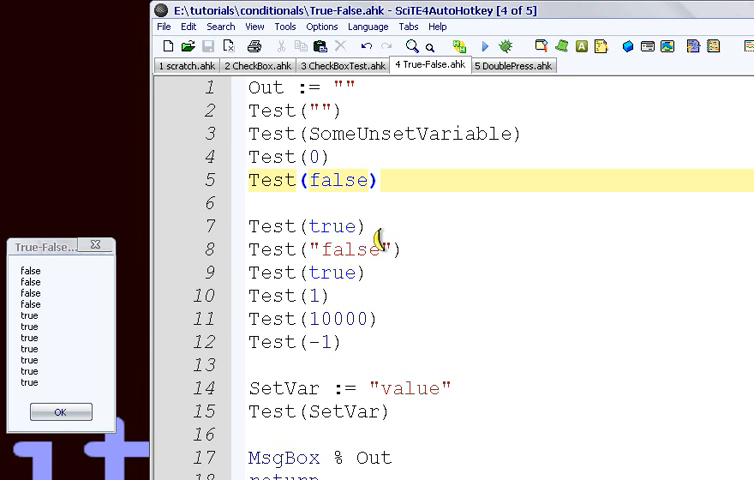
{"action": "mouse_move", "coordinate": [378, 240]}
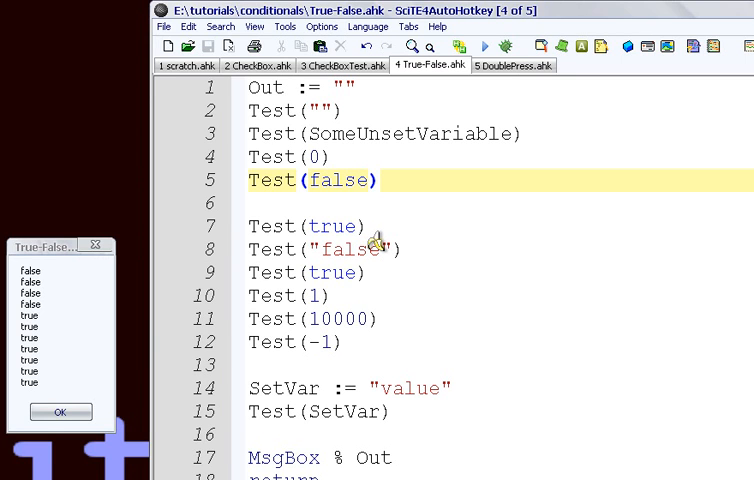
{"action": "mouse_move", "coordinate": [375, 243]}
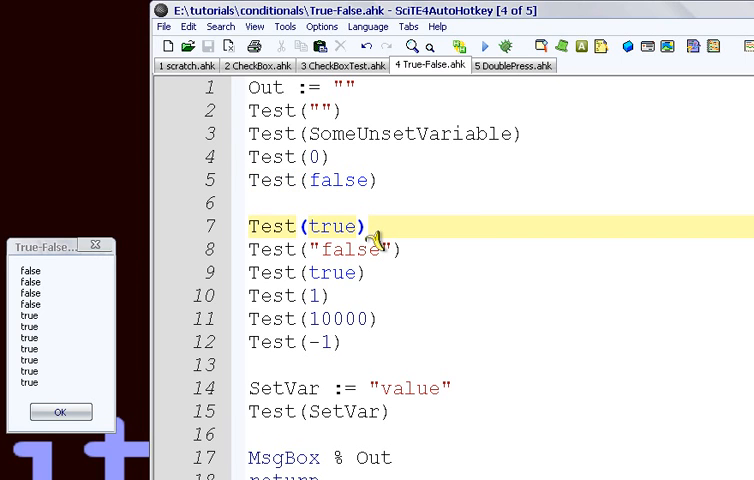
{"action": "mouse_move", "coordinate": [378, 240]}
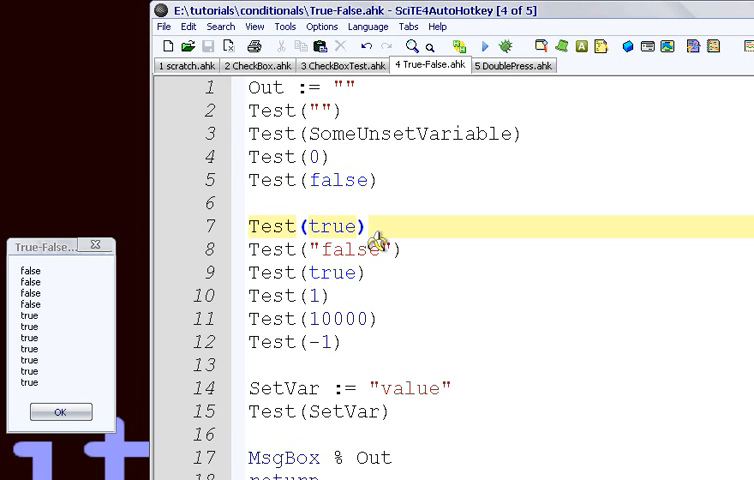
{"action": "double_click", "coordinate": [333, 225]}
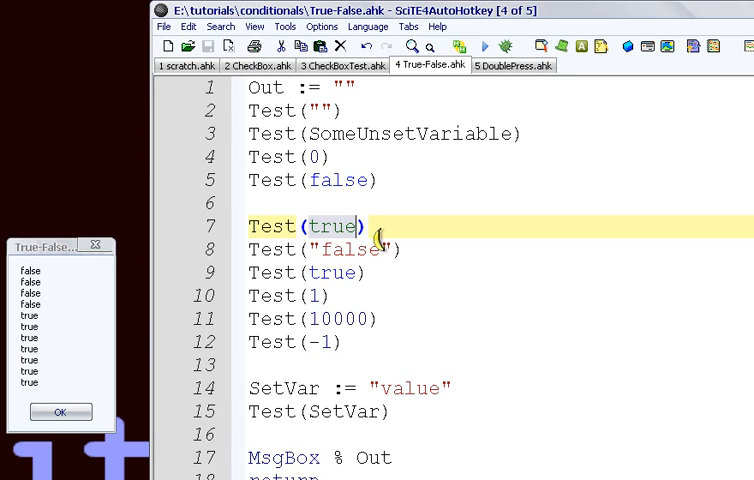
{"action": "mouse_move", "coordinate": [375, 240]}
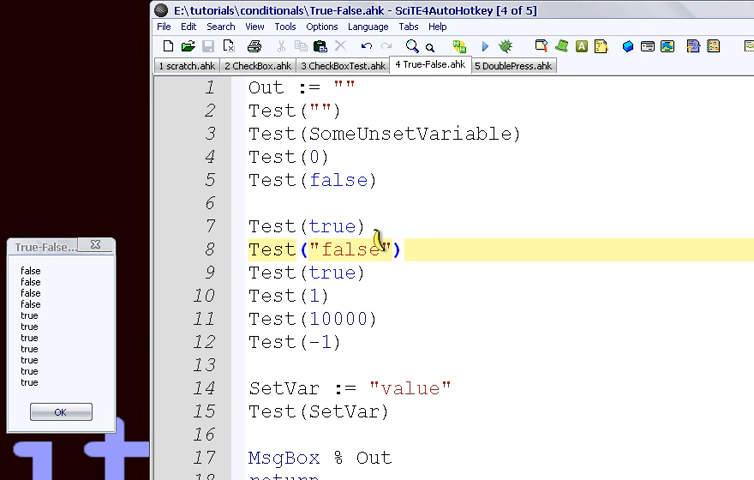
{"action": "mouse_move", "coordinate": [378, 240]}
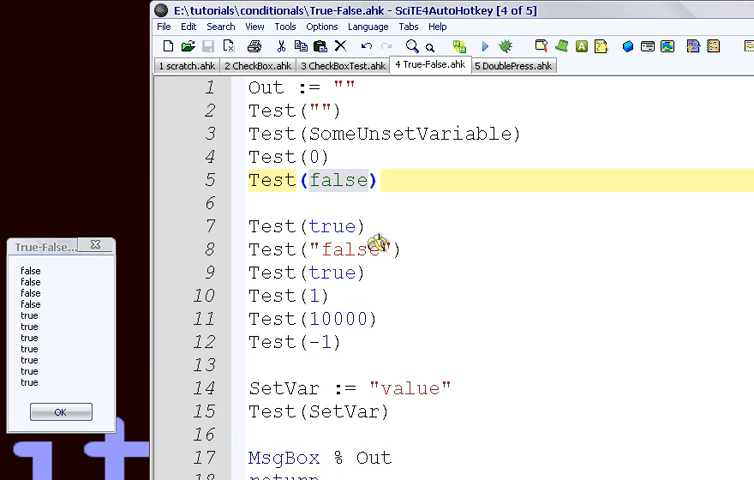
{"action": "mouse_move", "coordinate": [378, 238]}
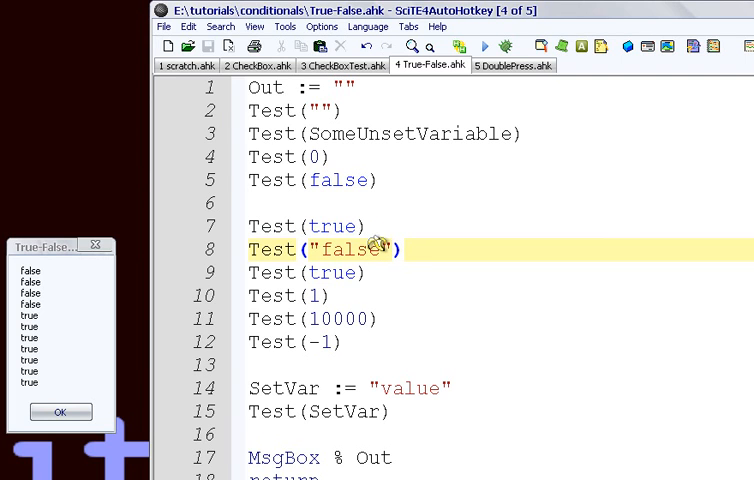
{"action": "mouse_move", "coordinate": [380, 240]}
{"action": "type", "text": "Test(\"0\")"}
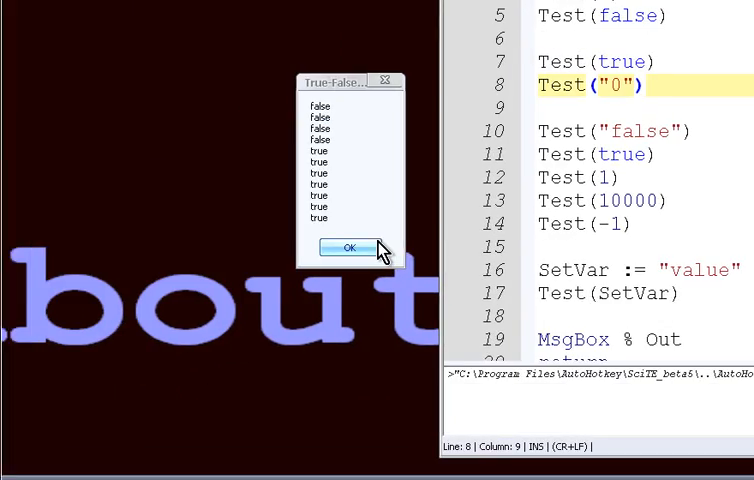
Step: Dismiss the old results, rerun True-False.ahk, and close the new results message
{"action": "left_click", "coordinate": [349, 247]}
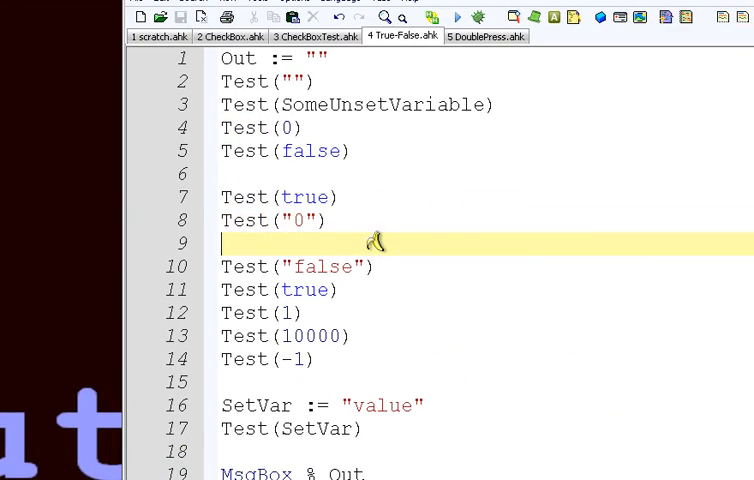
{"action": "left_click", "coordinate": [457, 17]}
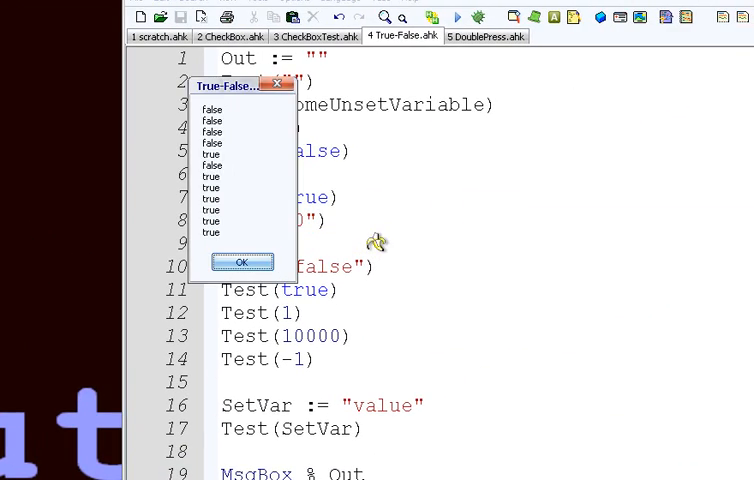
{"action": "left_click", "coordinate": [239, 262]}
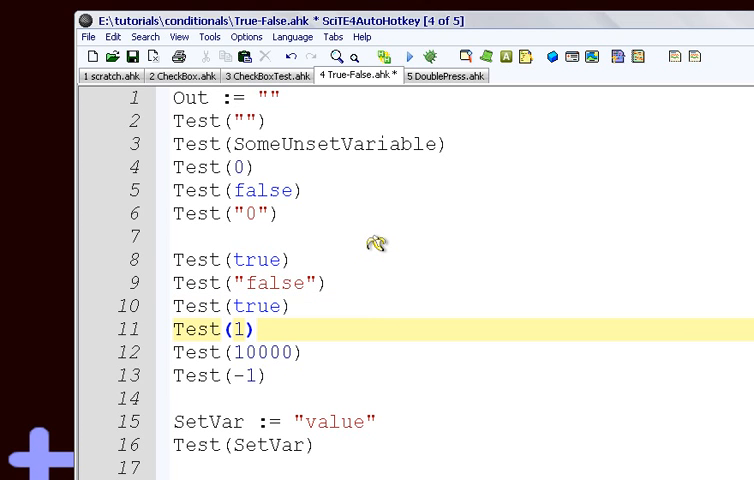
{"action": "mouse_move", "coordinate": [375, 240]}
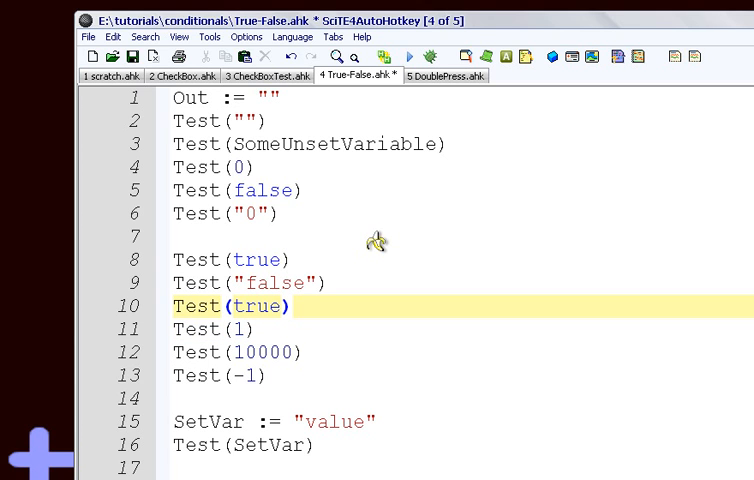
{"action": "mouse_move", "coordinate": [376, 240]}
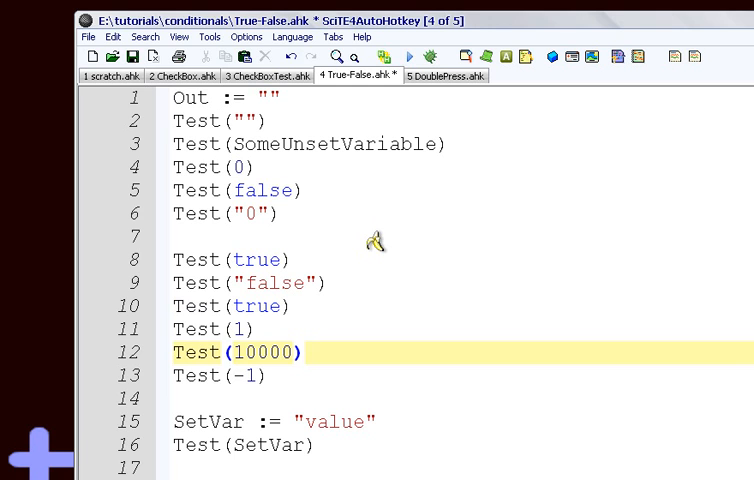
Step: Select the -1 argument on line 13 of True-False.ahk
{"action": "double_click", "coordinate": [270, 352]}
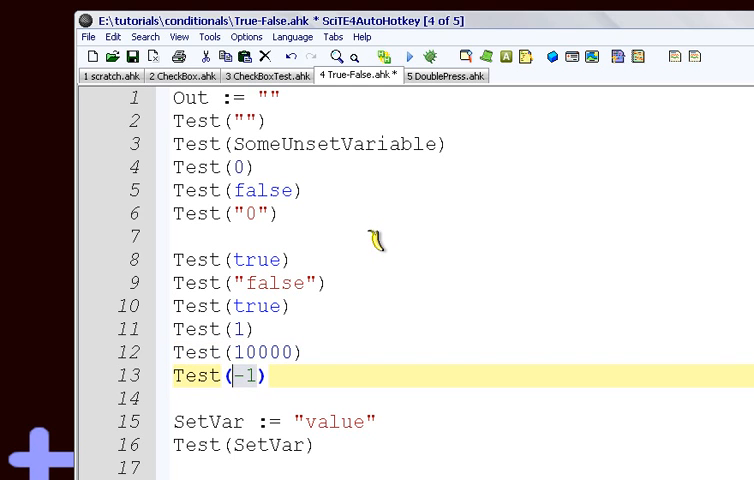
{"action": "mouse_move", "coordinate": [375, 240]}
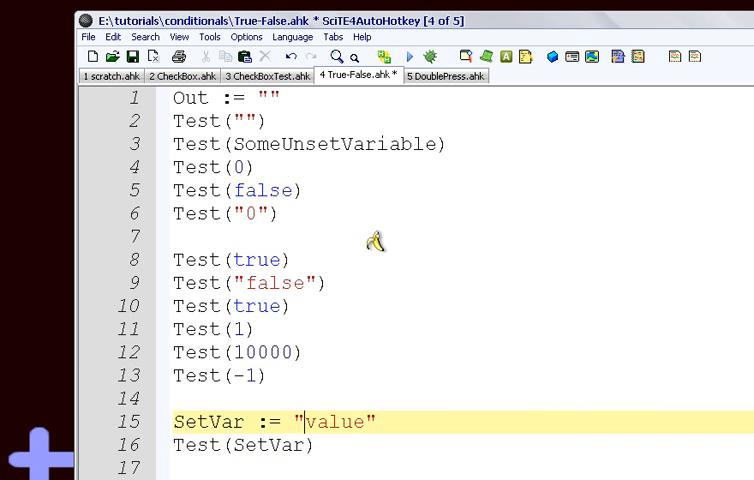
{"action": "mouse_move", "coordinate": [376, 242]}
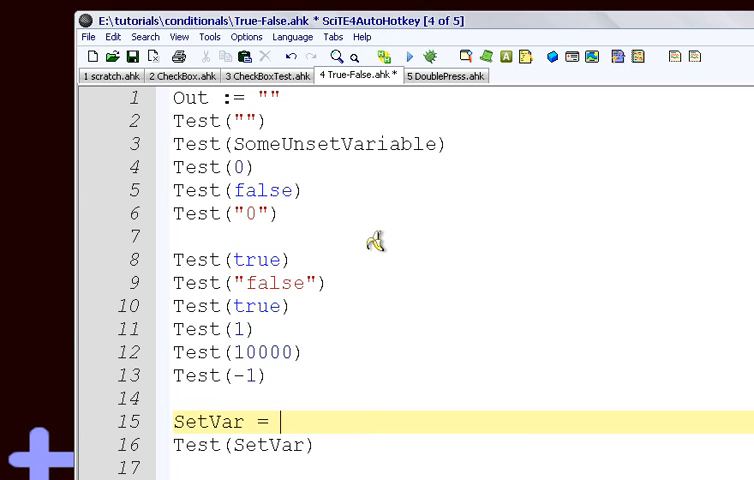
Step: Change the SetVar line to read SetVar := false
{"action": "type", "text": "false"}
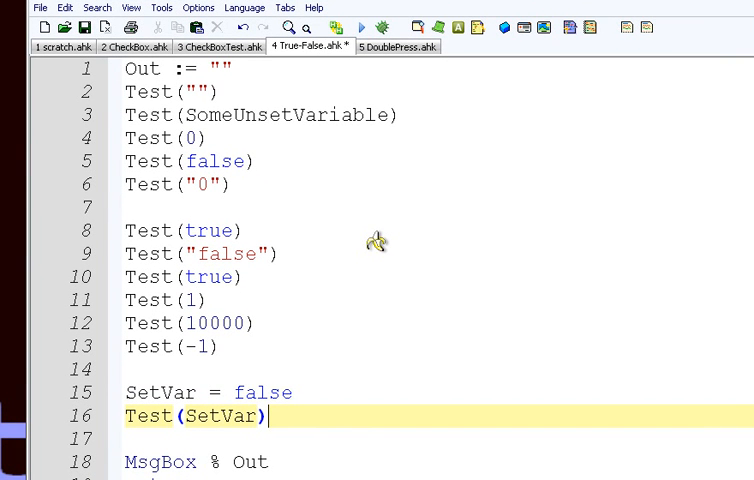
{"action": "mouse_move", "coordinate": [378, 240]}
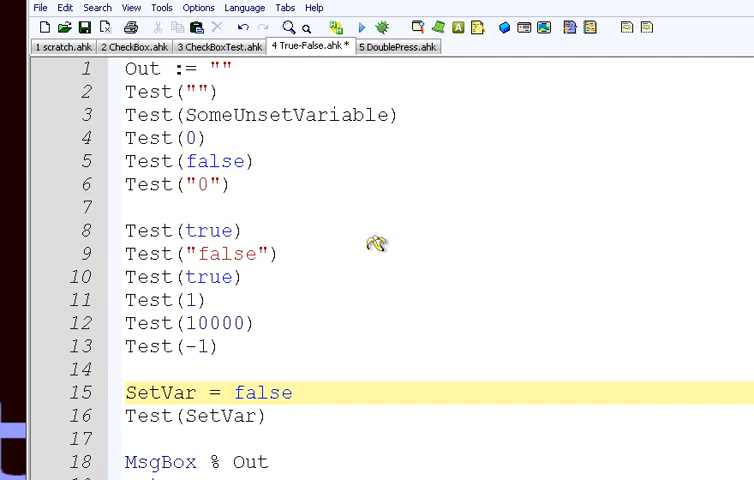
{"action": "mouse_move", "coordinate": [376, 240]}
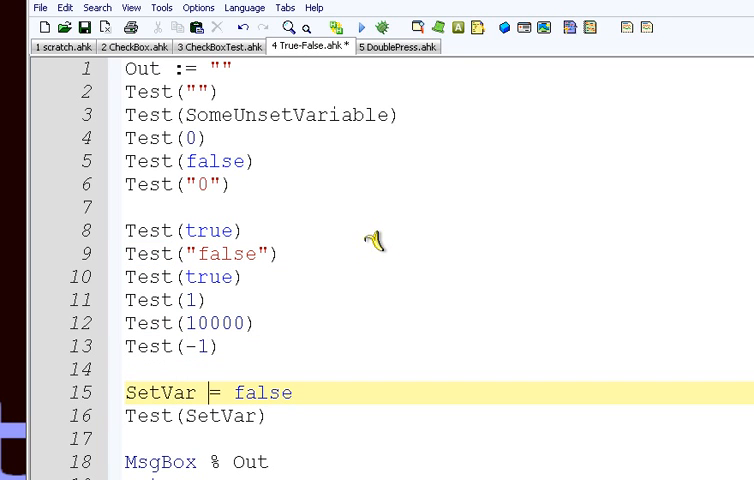
{"action": "type", "text": ":"}
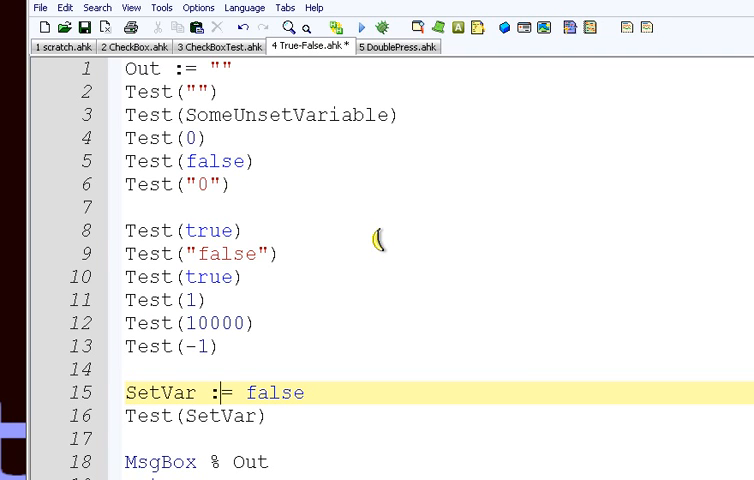
{"action": "mouse_move", "coordinate": [375, 240]}
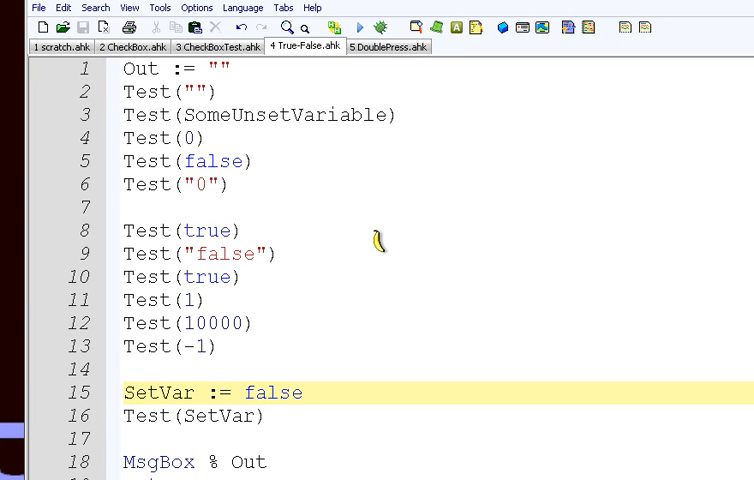
{"action": "mouse_move", "coordinate": [375, 240]}
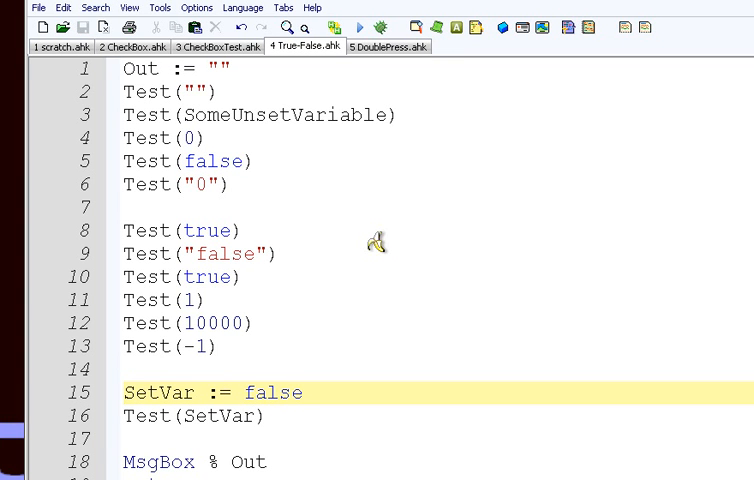
{"action": "mouse_move", "coordinate": [377, 243]}
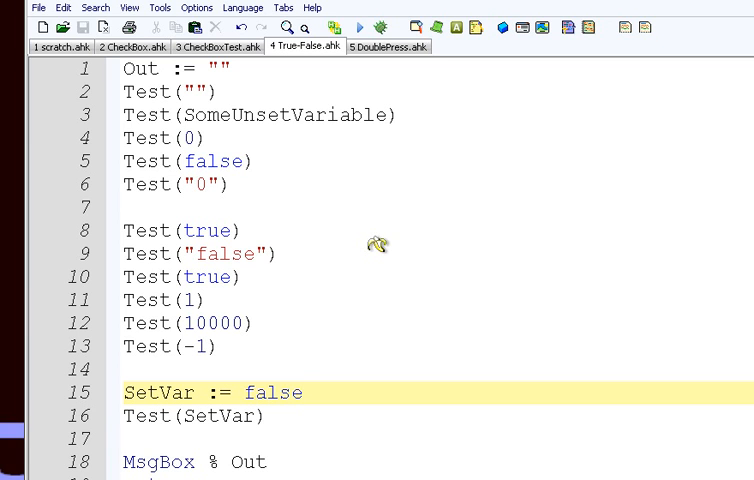
{"action": "mouse_move", "coordinate": [378, 243]}
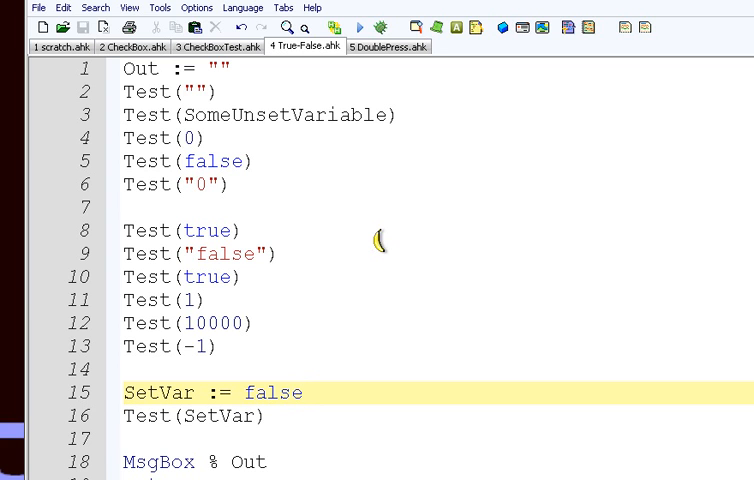
Step: Switch from scratch.ahk to DoublePress.ahk and go to its first line
{"action": "left_click", "coordinate": [60, 46]}
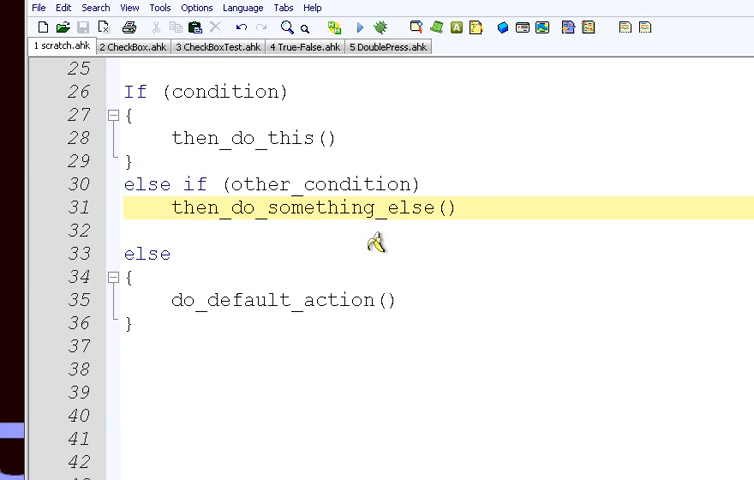
{"action": "left_click", "coordinate": [388, 46]}
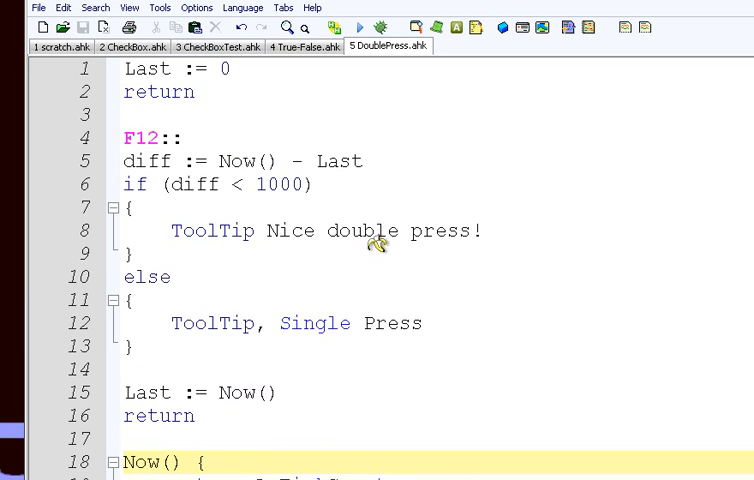
{"action": "left_click", "coordinate": [194, 91]}
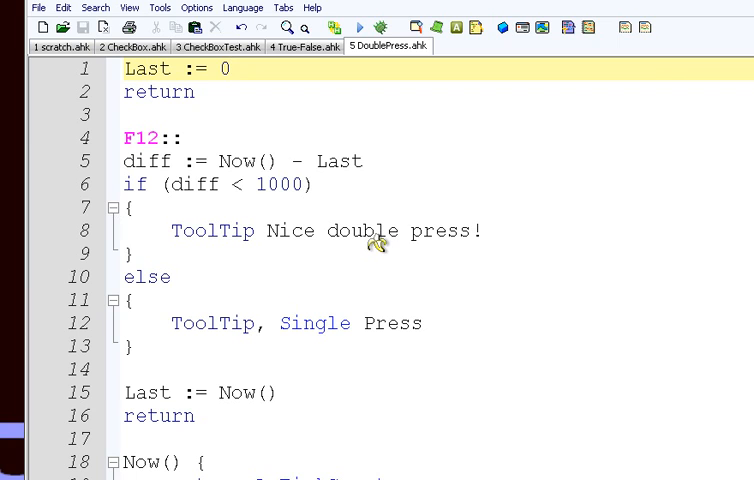
{"action": "mouse_move", "coordinate": [382, 245]}
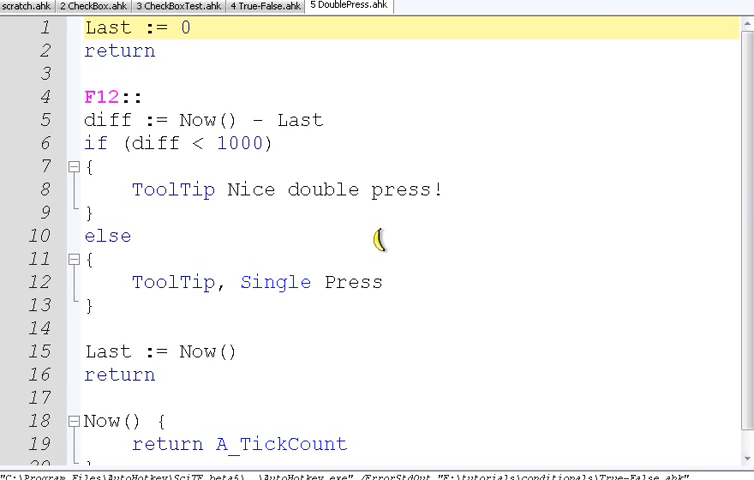
{"action": "mouse_move", "coordinate": [373, 240]}
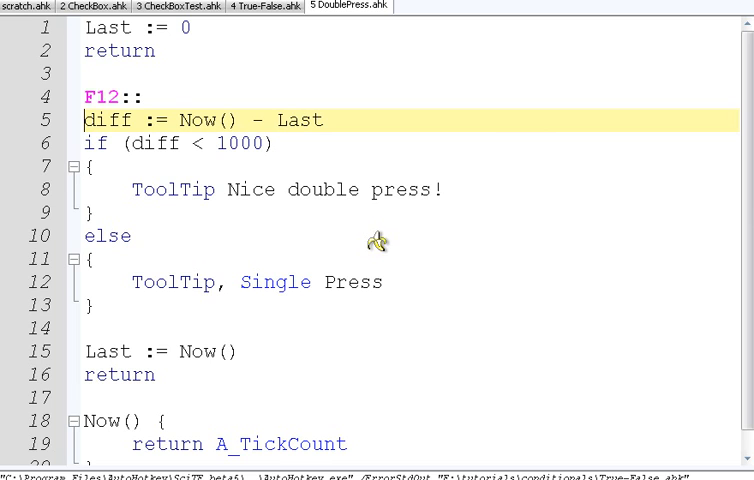
{"action": "mouse_move", "coordinate": [380, 240]}
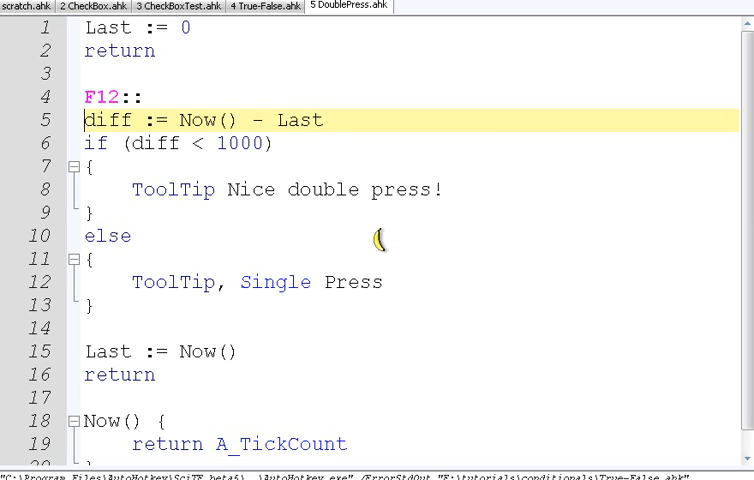
{"action": "mouse_move", "coordinate": [378, 240]}
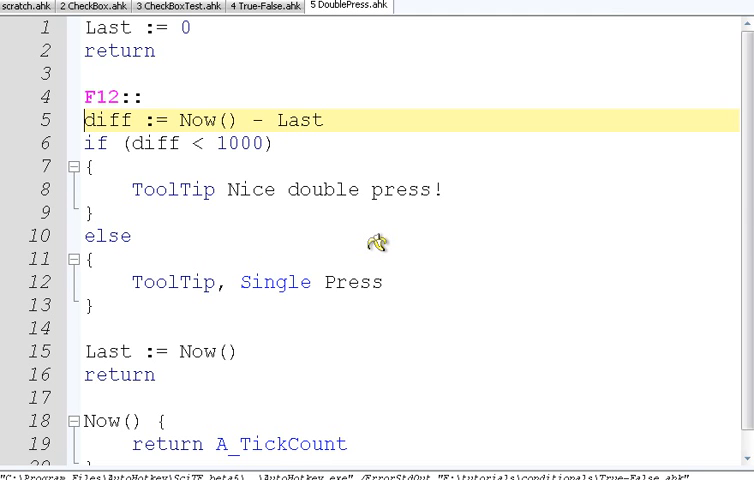
{"action": "mouse_move", "coordinate": [378, 240]}
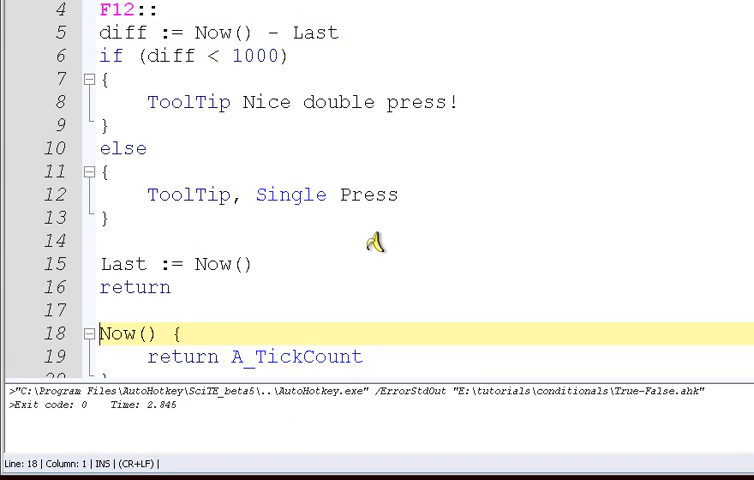
Step: Collapse the Now() function and show the output pane beside the F12 logic
{"action": "left_click", "coordinate": [87, 333]}
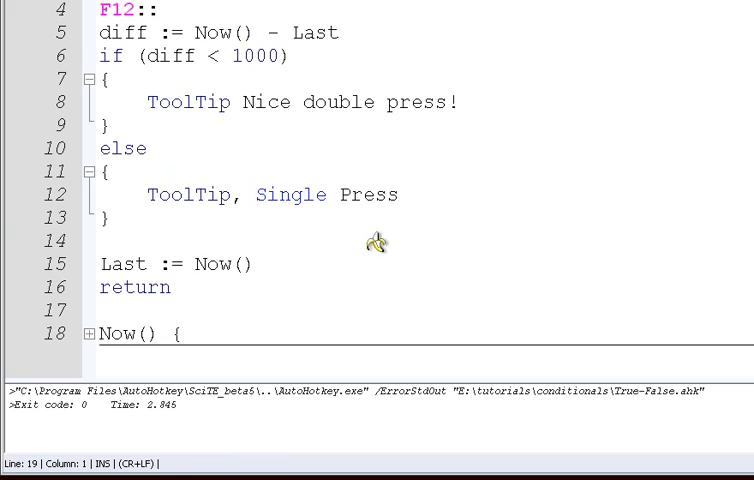
{"action": "left_click", "coordinate": [105, 78]}
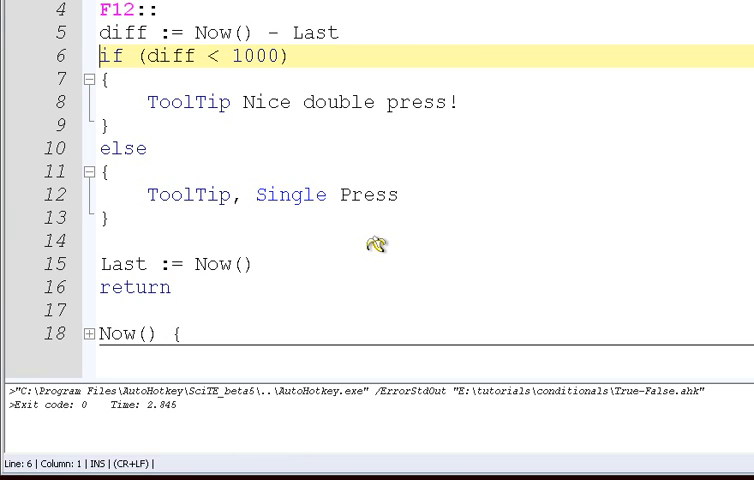
{"action": "mouse_move", "coordinate": [375, 242]}
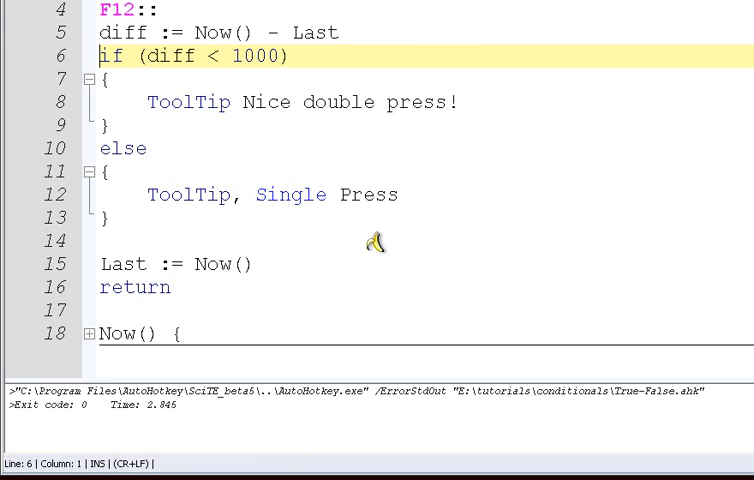
{"action": "mouse_move", "coordinate": [378, 243]}
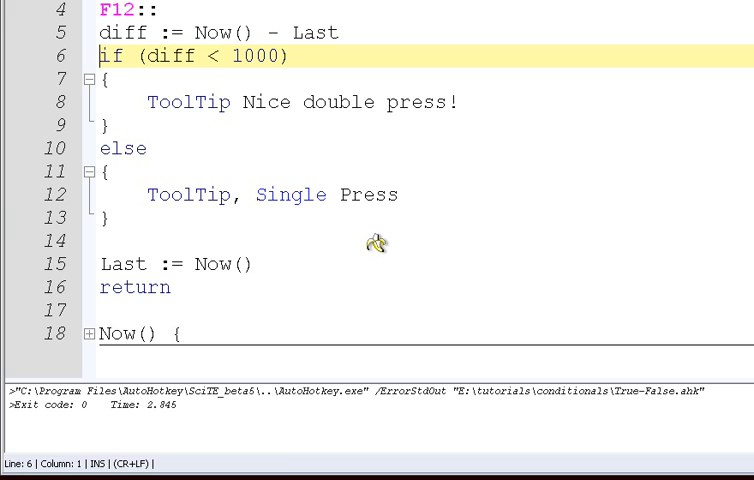
{"action": "mouse_move", "coordinate": [378, 243]}
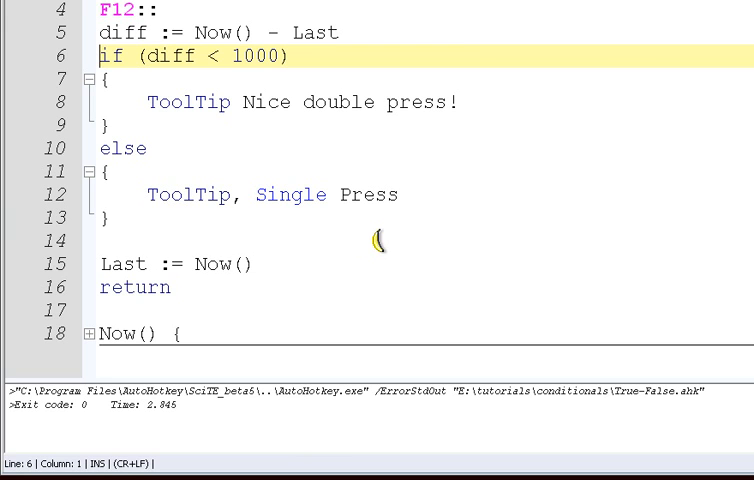
{"action": "mouse_move", "coordinate": [375, 243]}
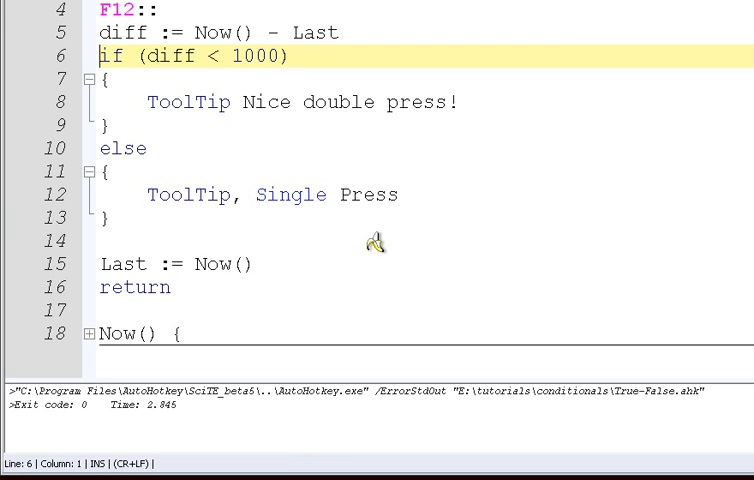
{"action": "mouse_move", "coordinate": [377, 245]}
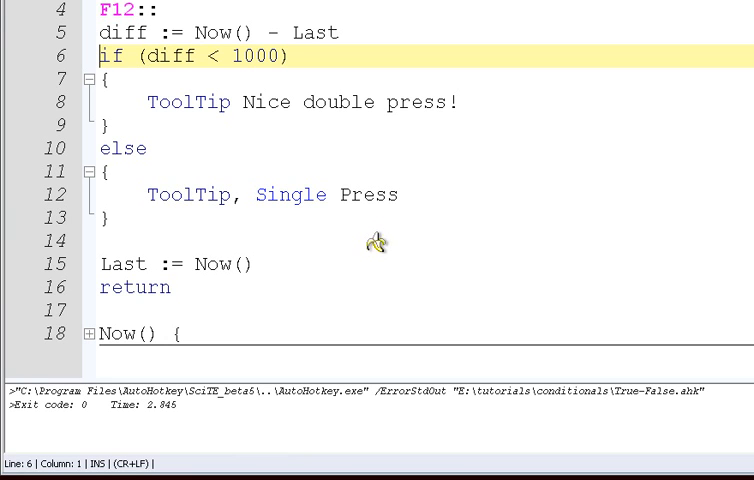
{"action": "mouse_move", "coordinate": [377, 242]}
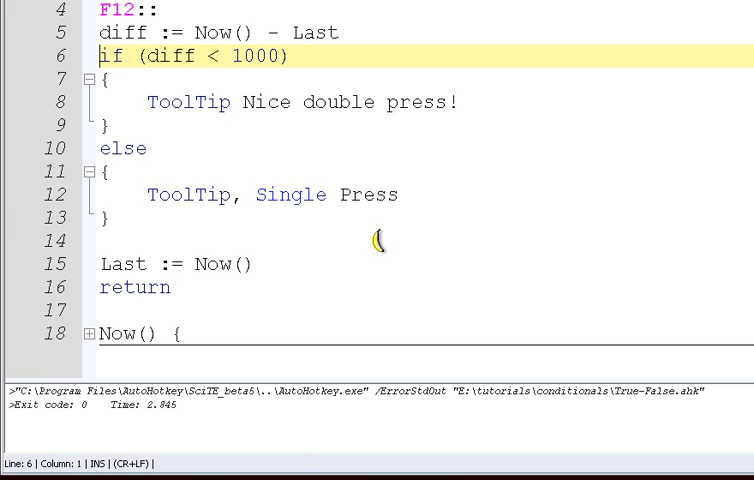
{"action": "mouse_move", "coordinate": [375, 243]}
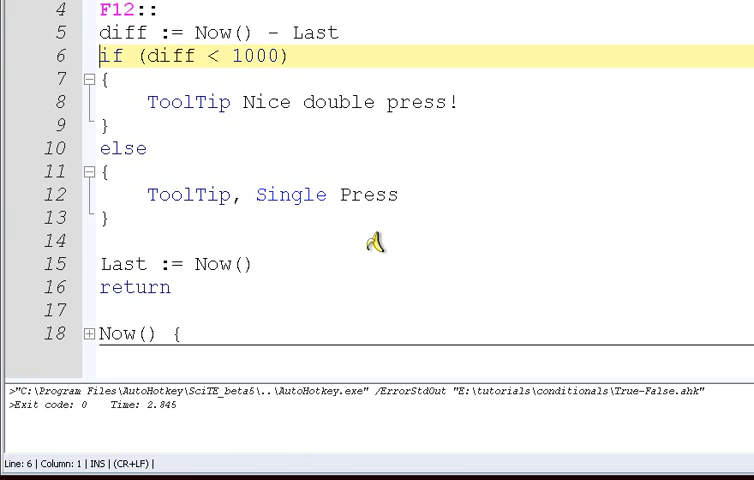
{"action": "left_click", "coordinate": [130, 78]}
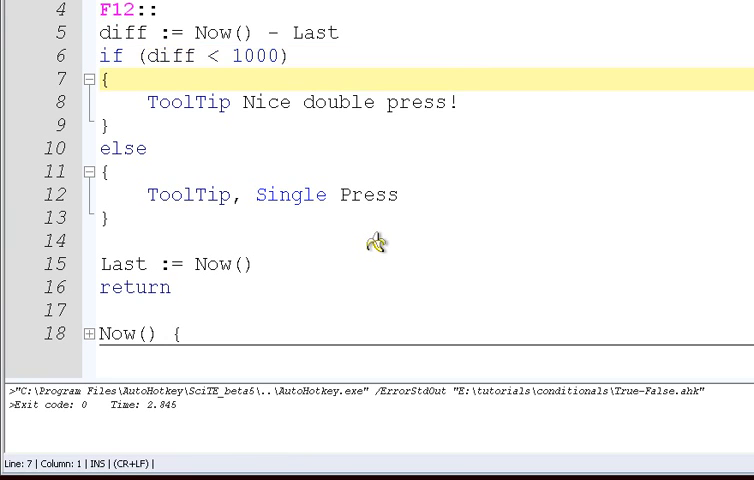
{"action": "left_click", "coordinate": [289, 56]}
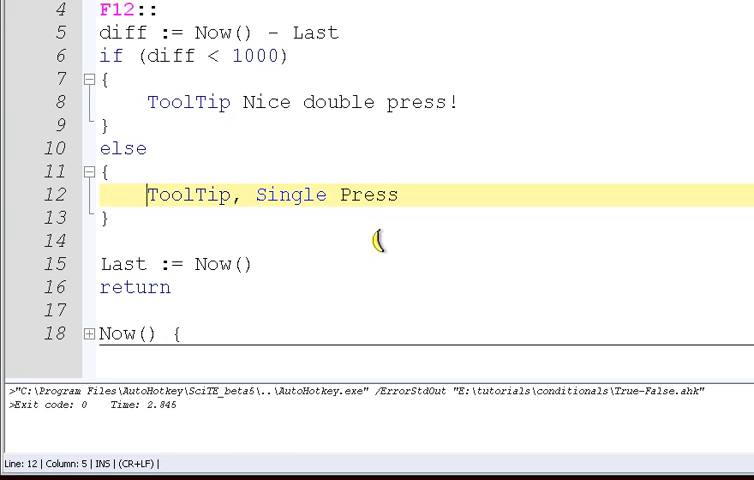
{"action": "mouse_move", "coordinate": [376, 242]}
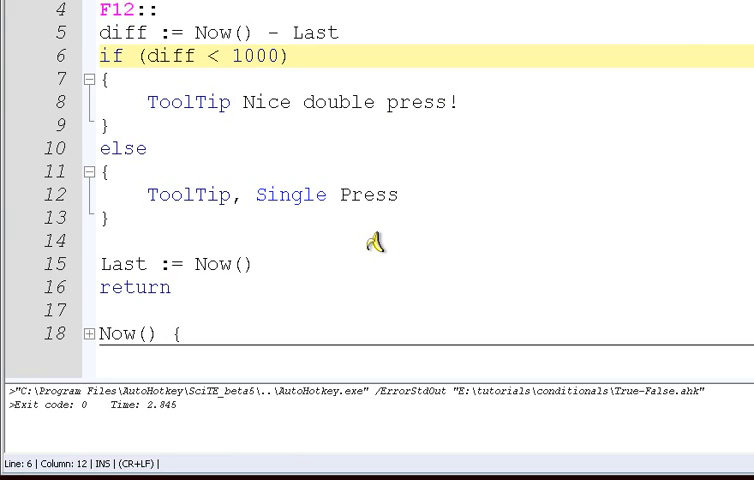
Step: Try =, >= and != on line 6, settling on 'if (diff < 1000)'
{"action": "type", "text": "="}
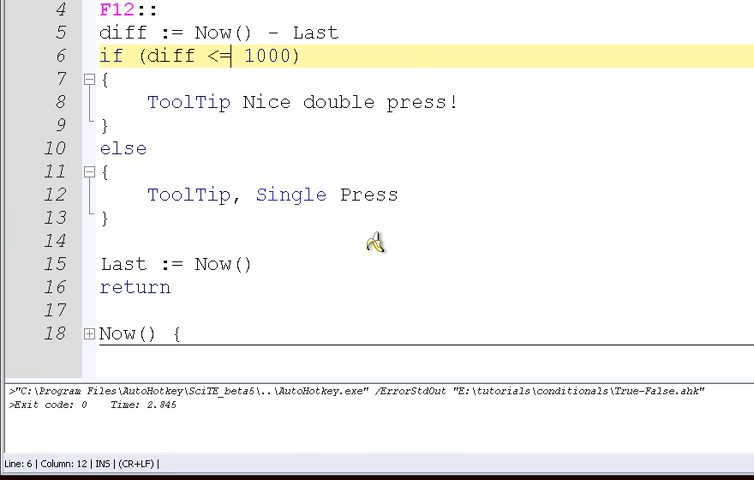
{"action": "mouse_move", "coordinate": [378, 244]}
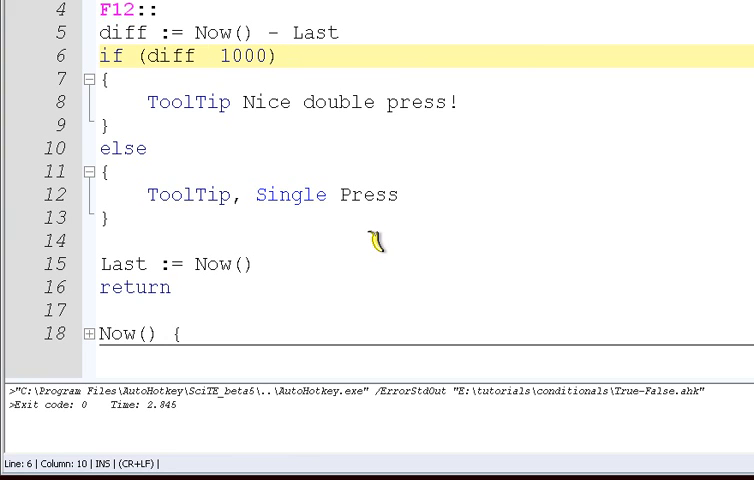
{"action": "type", "text": ">="}
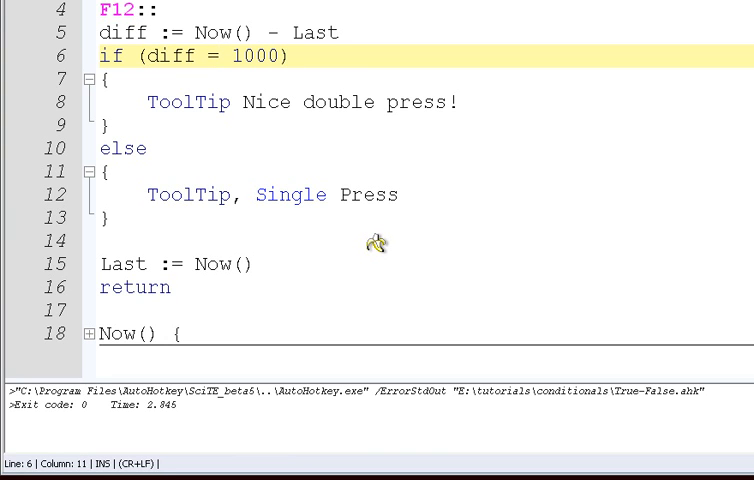
{"action": "mouse_move", "coordinate": [378, 243]}
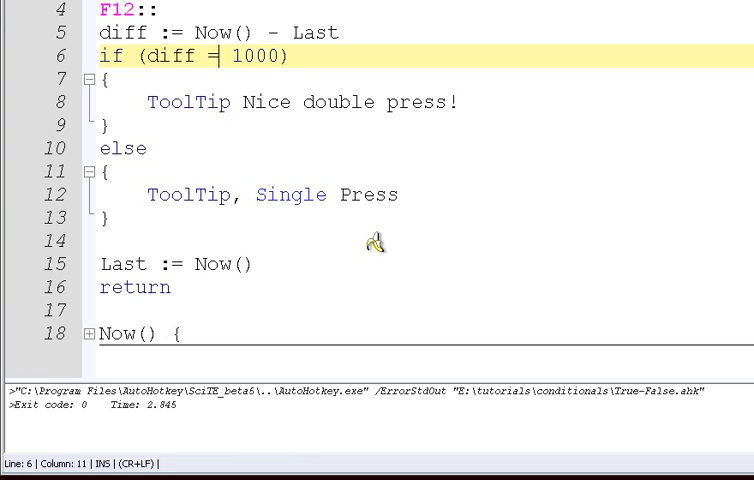
{"action": "mouse_move", "coordinate": [378, 243]}
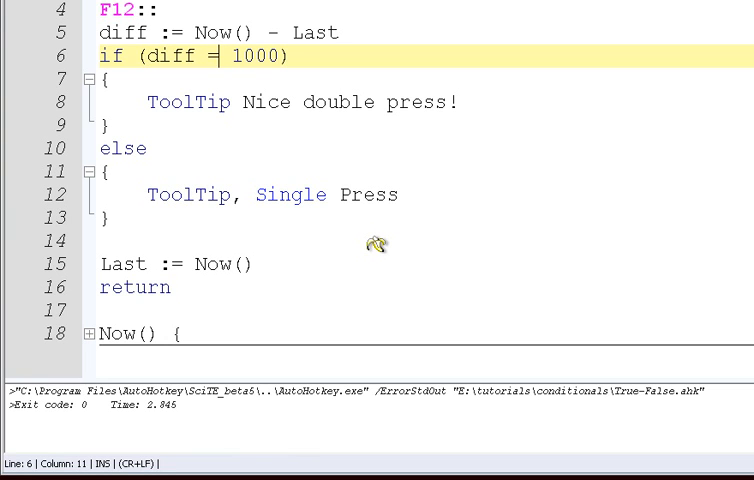
{"action": "mouse_move", "coordinate": [375, 242]}
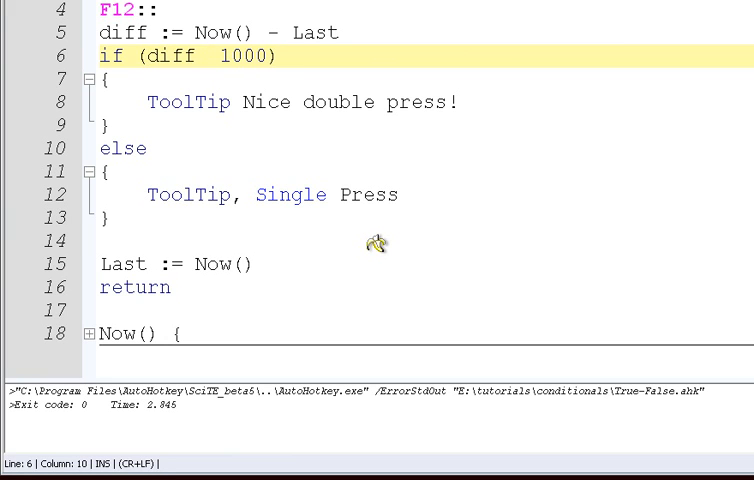
{"action": "type", "text": "!="}
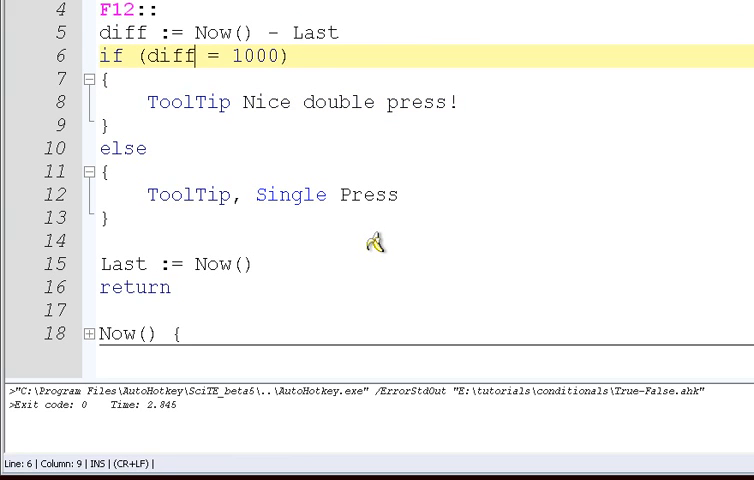
{"action": "type", "text": "<"}
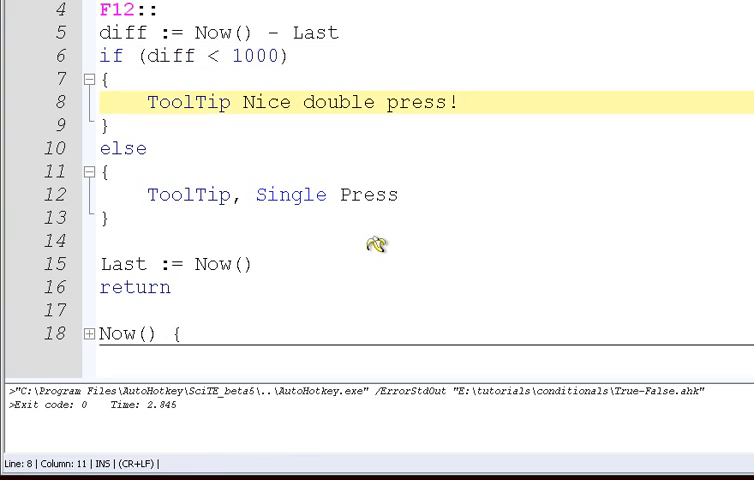
{"action": "left_click", "coordinate": [216, 195]}
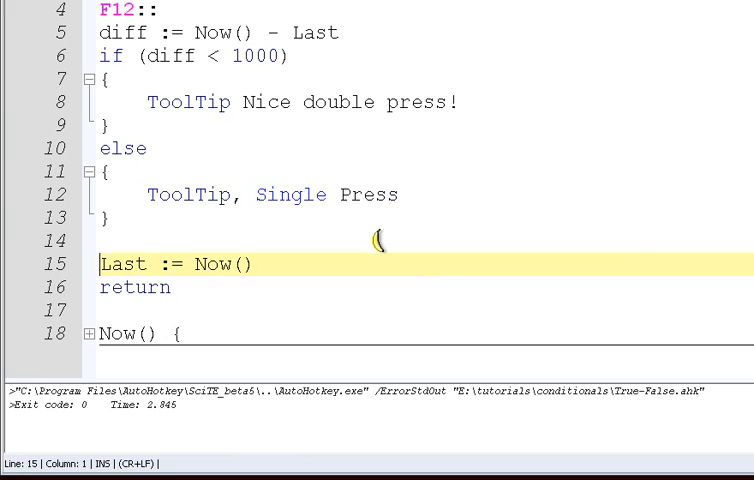
{"action": "mouse_move", "coordinate": [375, 242]}
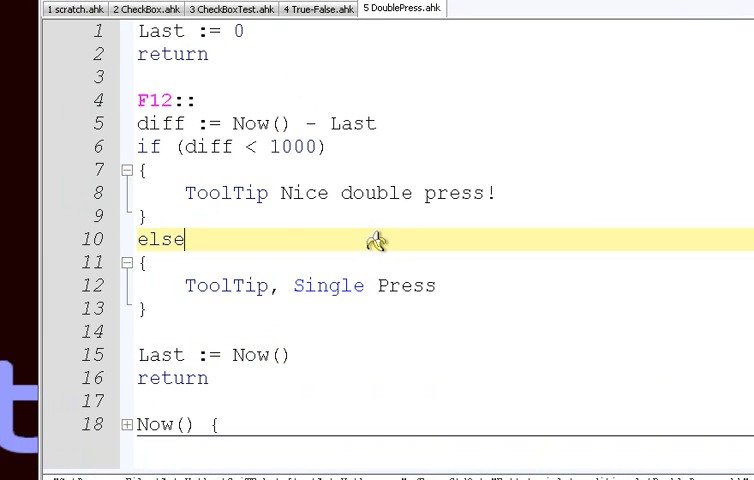
{"action": "mouse_move", "coordinate": [378, 240]}
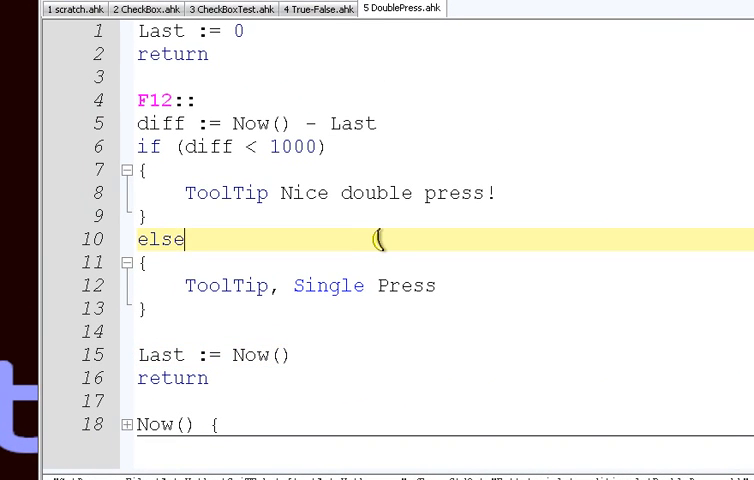
{"action": "mouse_move", "coordinate": [375, 239]}
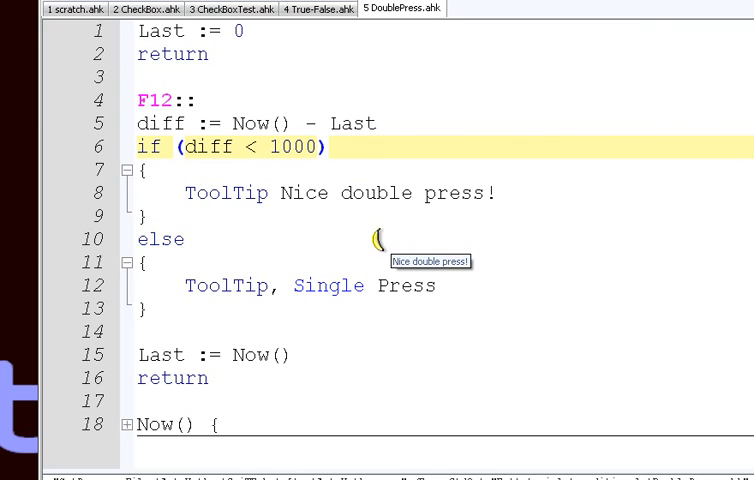
{"action": "mouse_move", "coordinate": [373, 240]}
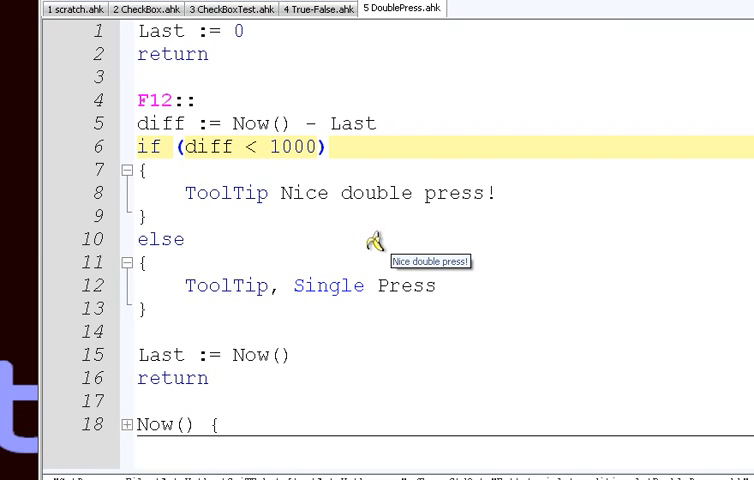
{"action": "mouse_move", "coordinate": [375, 240]}
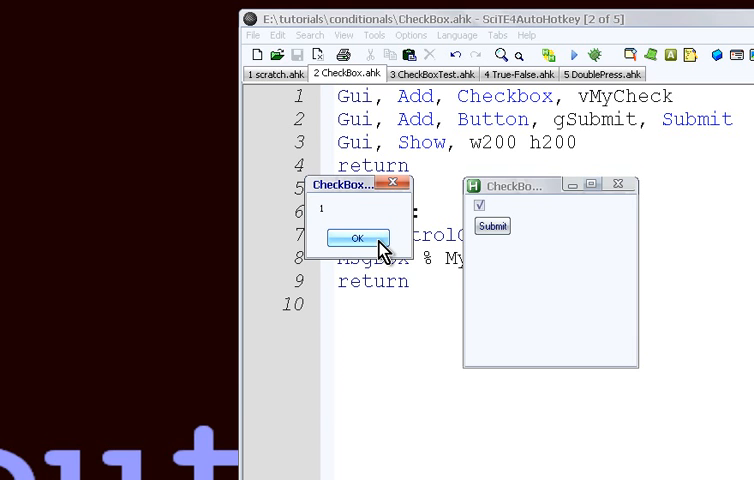
Step: Dismiss the 1 result, uncheck the box, and dismiss the resulting 0 message
{"action": "left_click", "coordinate": [358, 238]}
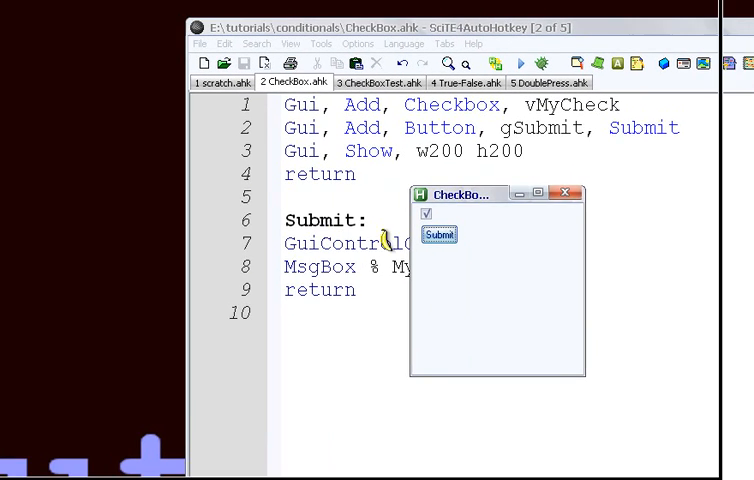
{"action": "left_click", "coordinate": [438, 234]}
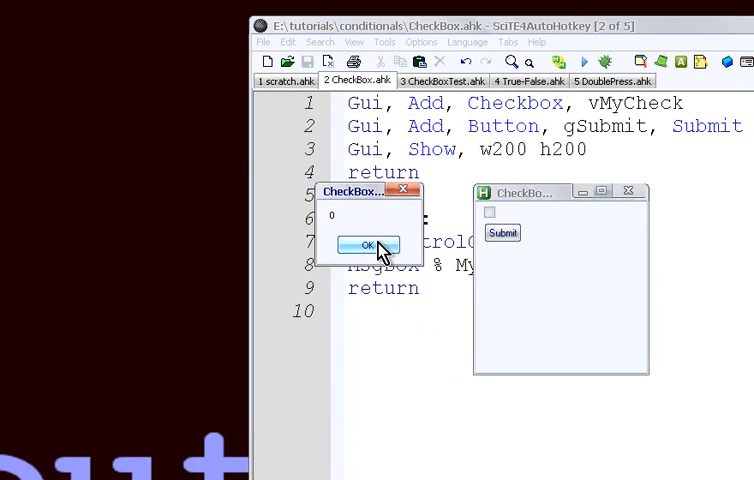
{"action": "left_click", "coordinate": [363, 245]}
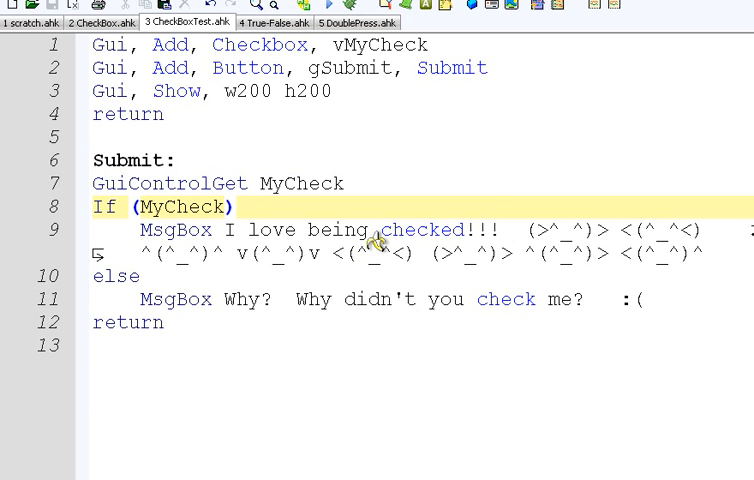
{"action": "mouse_move", "coordinate": [378, 240]}
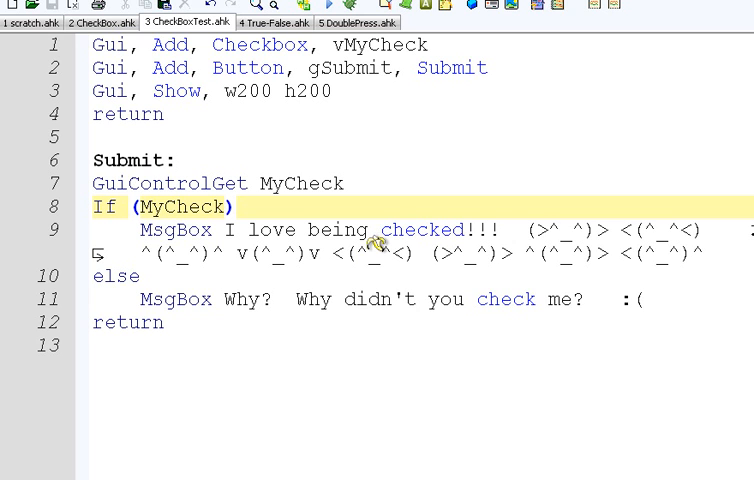
{"action": "mouse_move", "coordinate": [380, 240]}
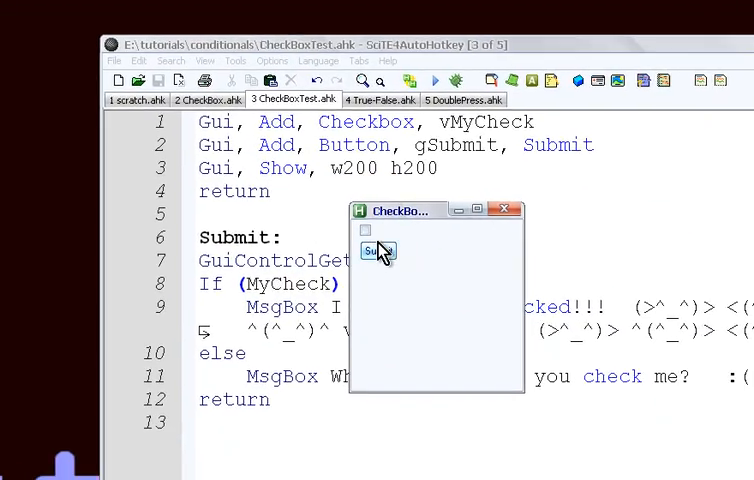
Step: Submit unchecked to get 'Why didn't you check me', then checked for 'I love being checked!!!'
{"action": "left_click", "coordinate": [377, 249]}
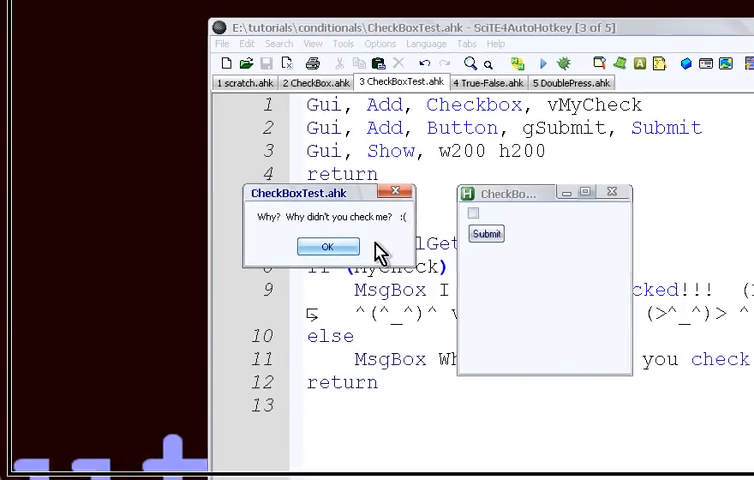
{"action": "left_click", "coordinate": [327, 246]}
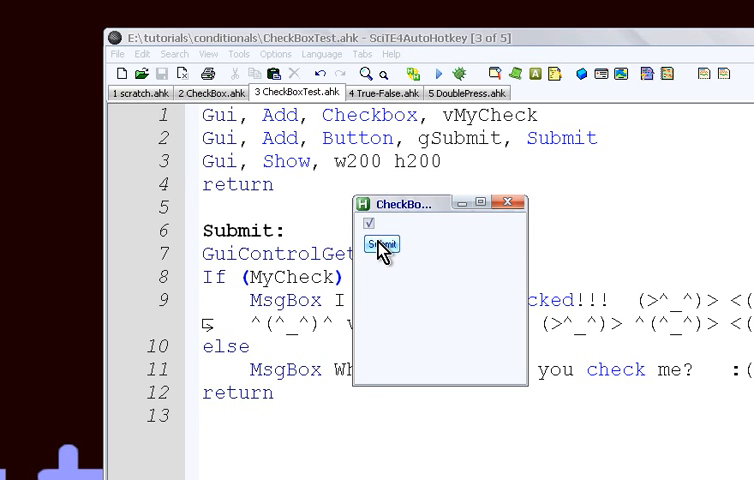
{"action": "left_click", "coordinate": [380, 245]}
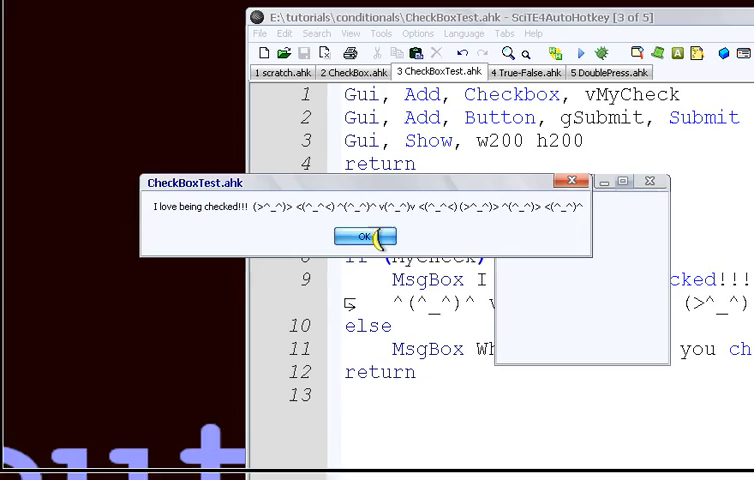
{"action": "left_click", "coordinate": [364, 236]}
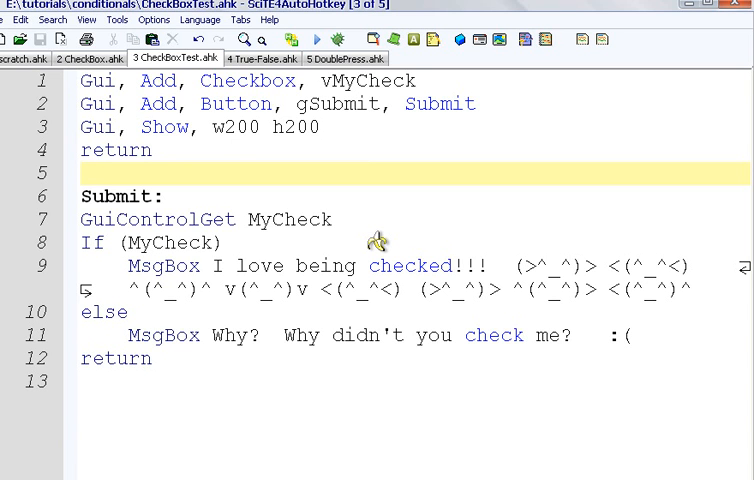
{"action": "mouse_move", "coordinate": [378, 240]}
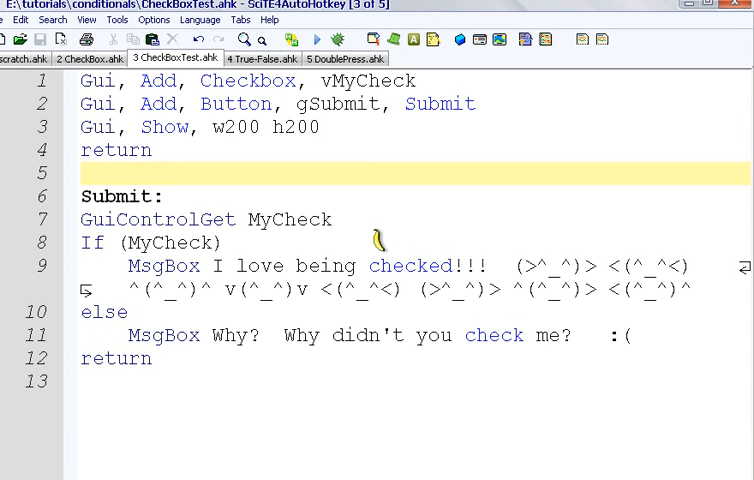
{"action": "mouse_move", "coordinate": [378, 241]}
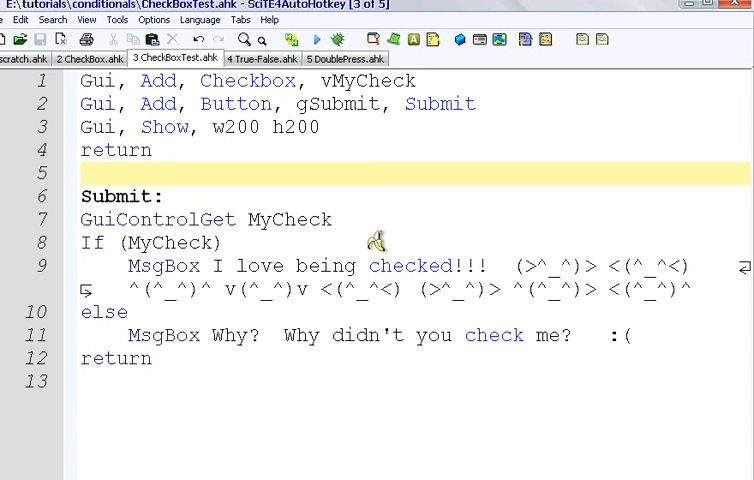
{"action": "mouse_move", "coordinate": [380, 238]}
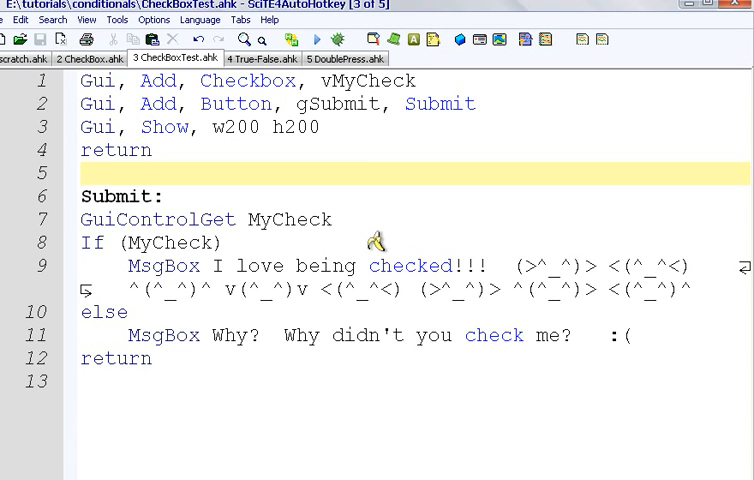
{"action": "mouse_move", "coordinate": [380, 238]}
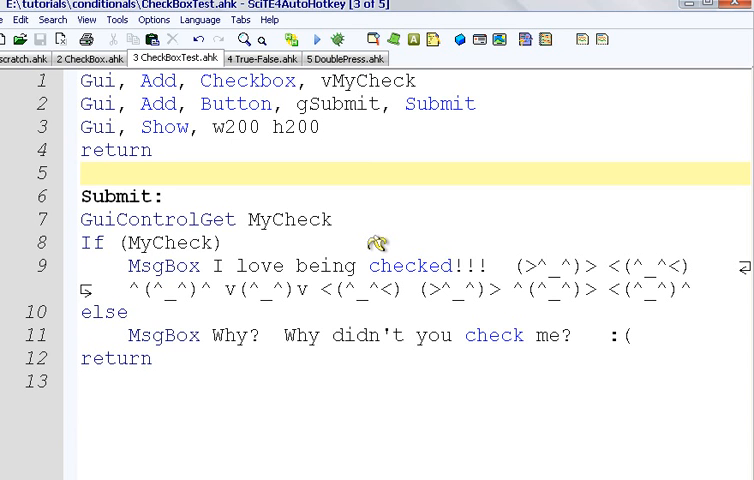